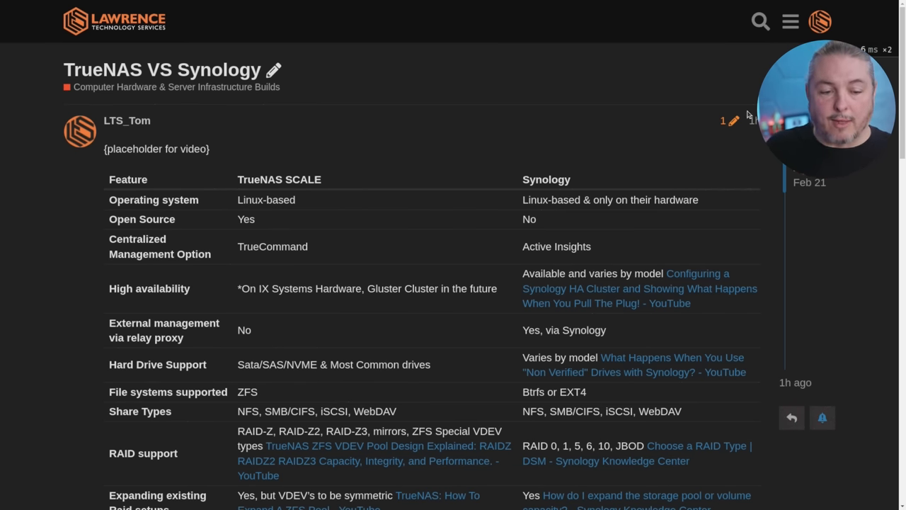
Scroll the TrueNAS vs Synology comparison table down to the virtualization support row
scroll(down, 3)
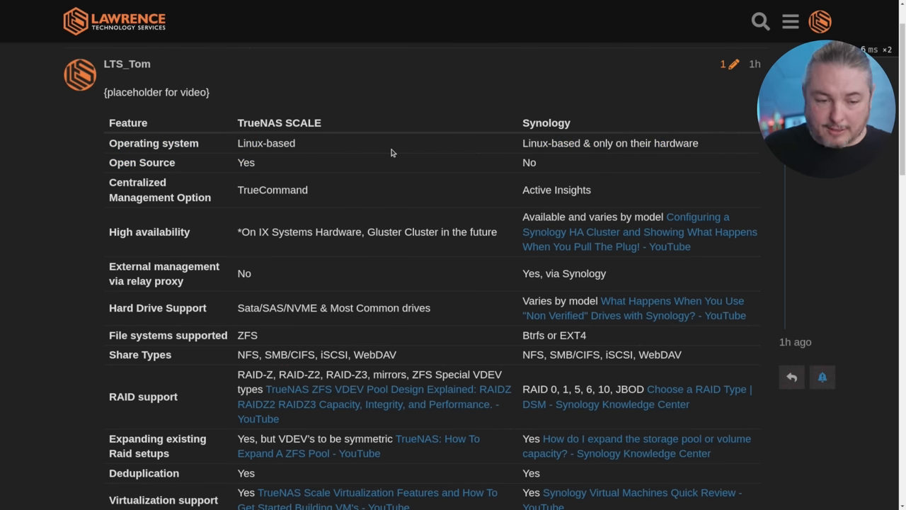
mouse_move(386, 155)
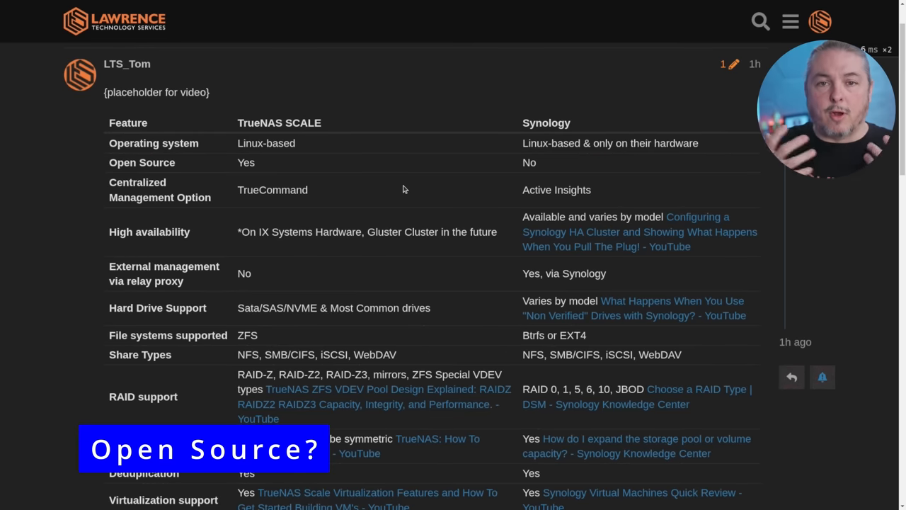
mouse_move(394, 184)
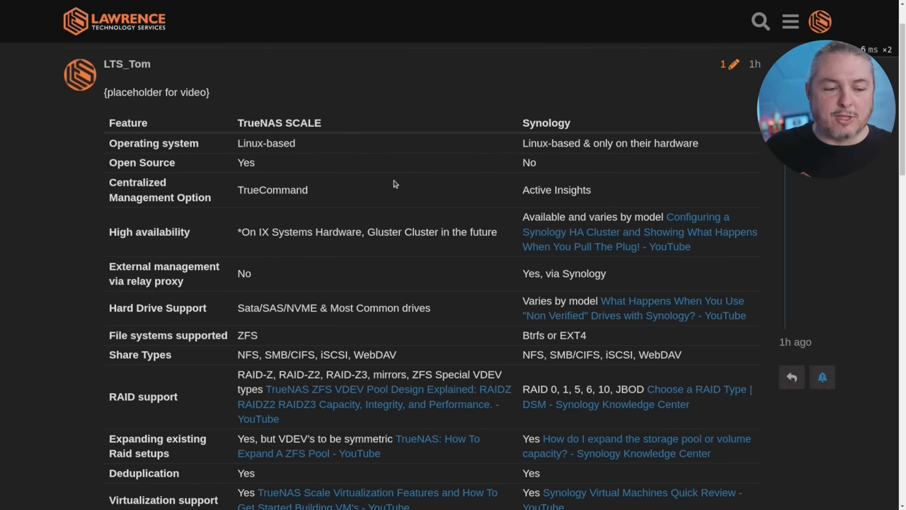
mouse_move(398, 177)
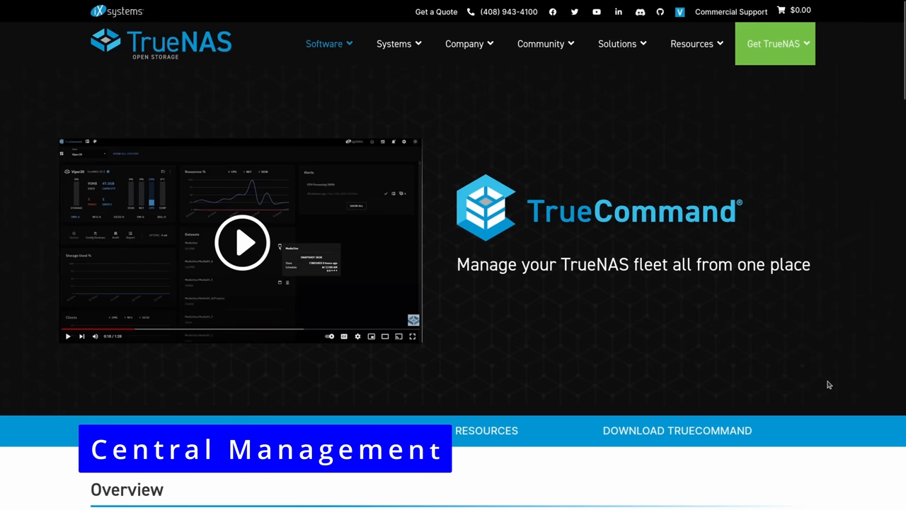
Scroll the TrueCommand page down to its Overview section and management feature list
scroll(down, 3)
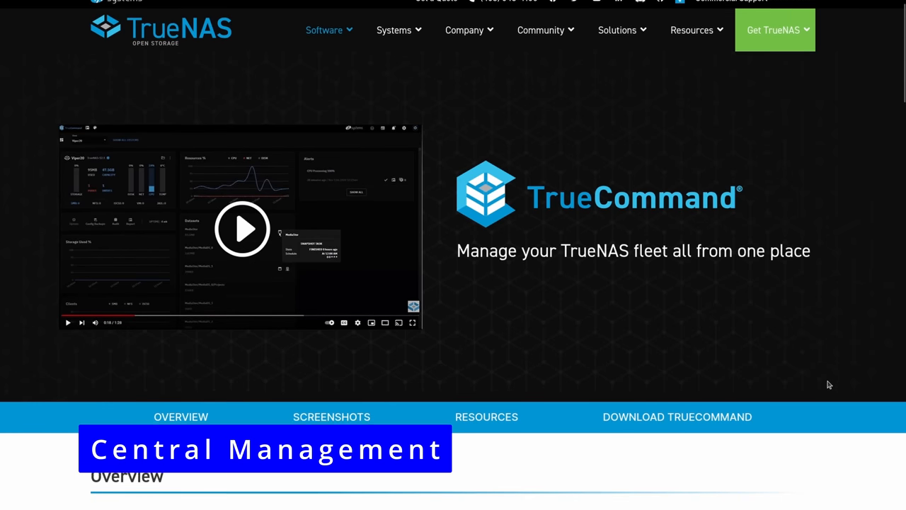
scroll(down, 3)
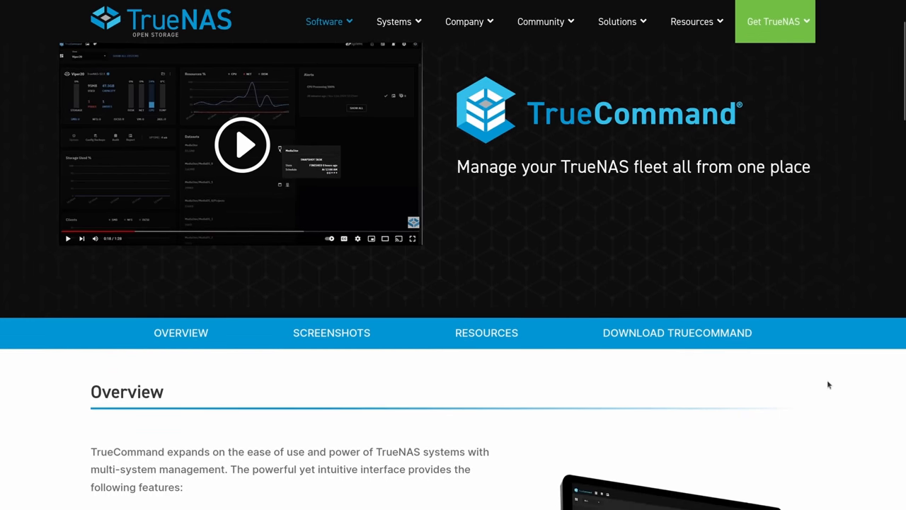
scroll(down, 3)
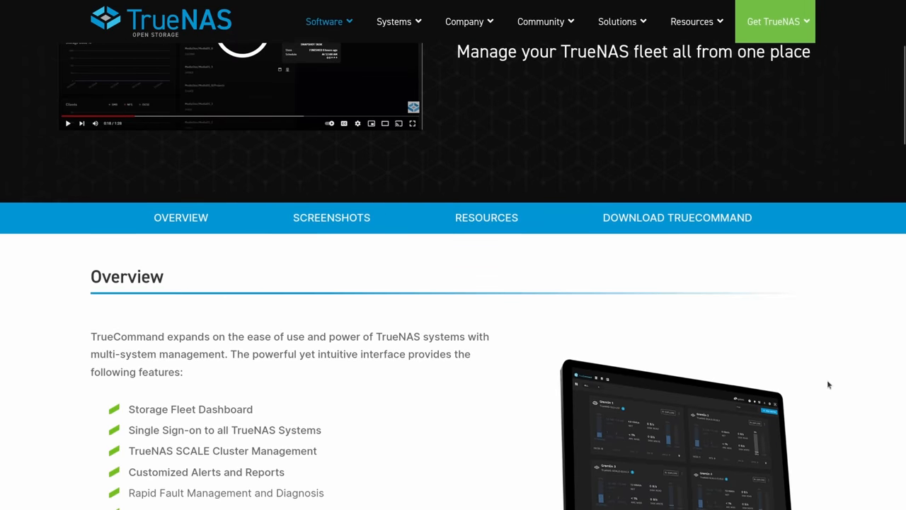
scroll(down, 3)
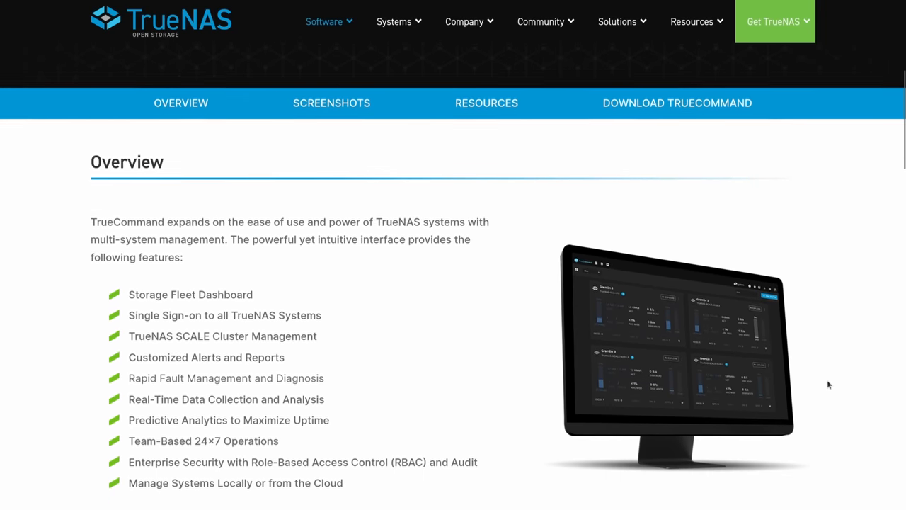
scroll(down, 3)
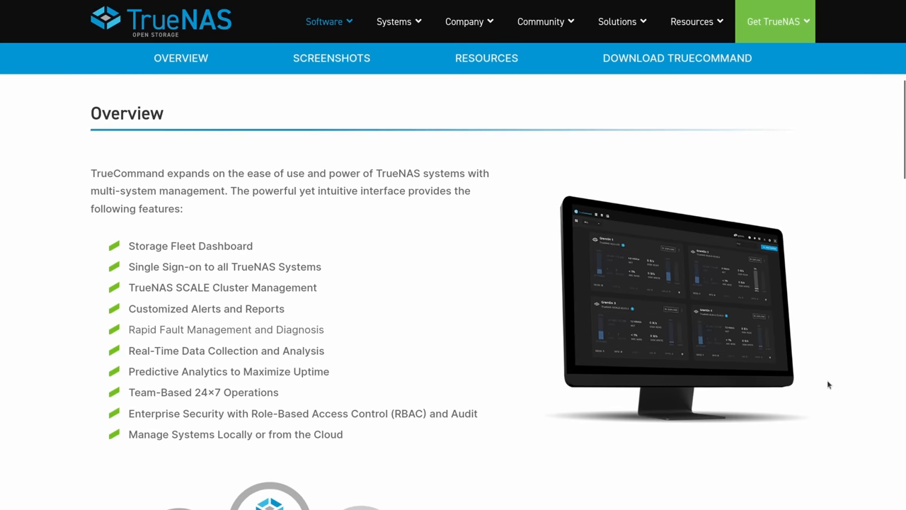
scroll(down, 3)
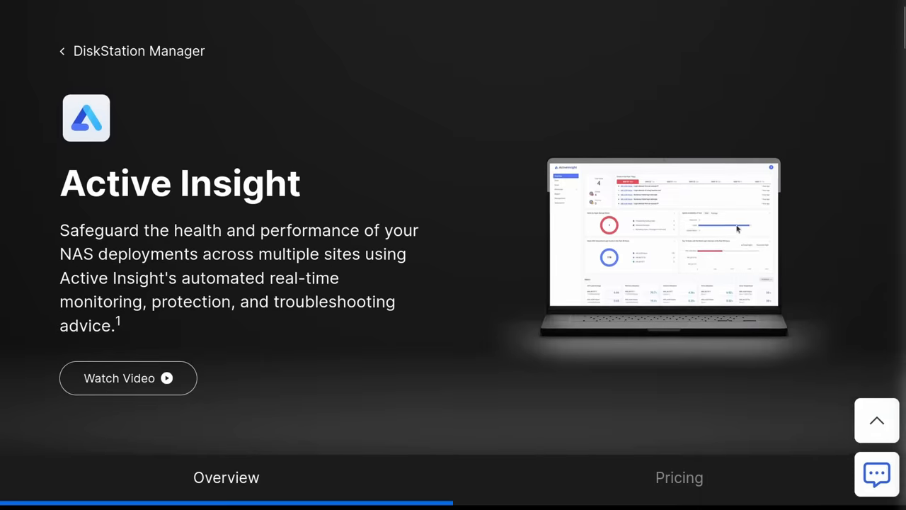
Scroll the Active Insight page down to its four monitoring feature highlights
scroll(down, 3)
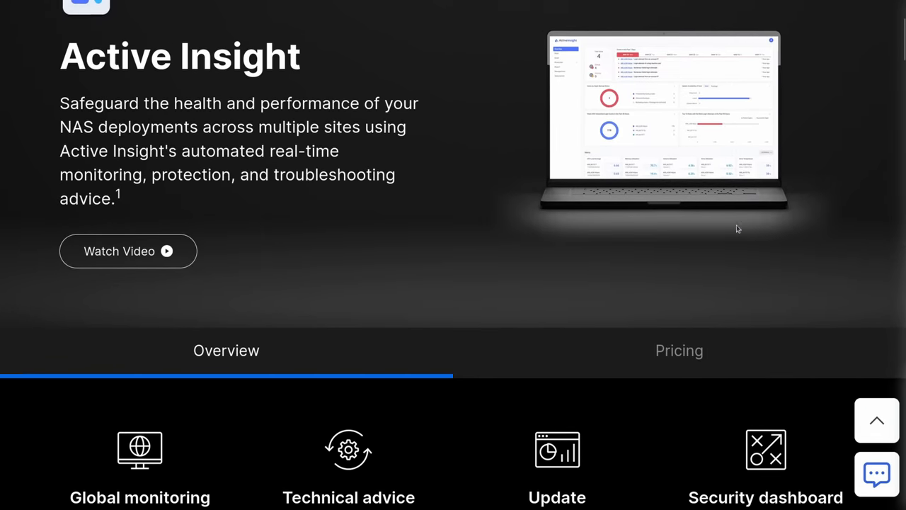
scroll(down, 3)
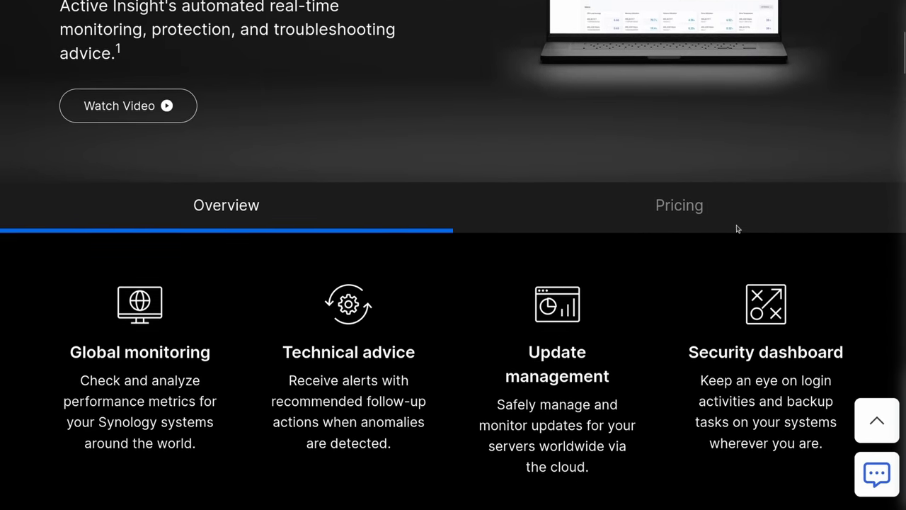
scroll(down, 3)
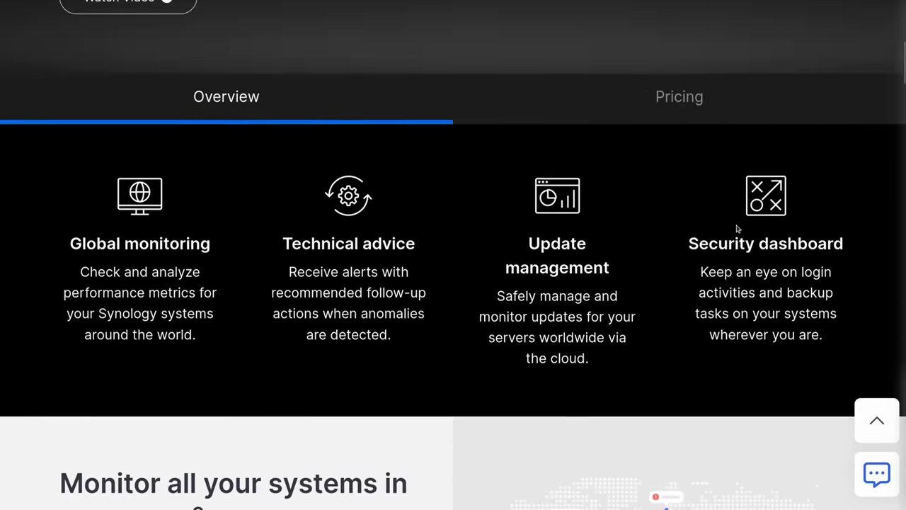
scroll(down, 3)
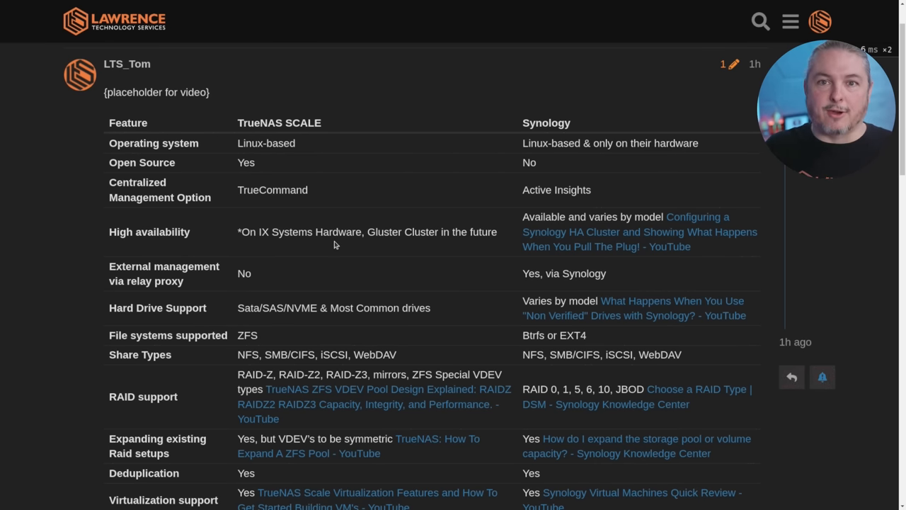
mouse_move(348, 215)
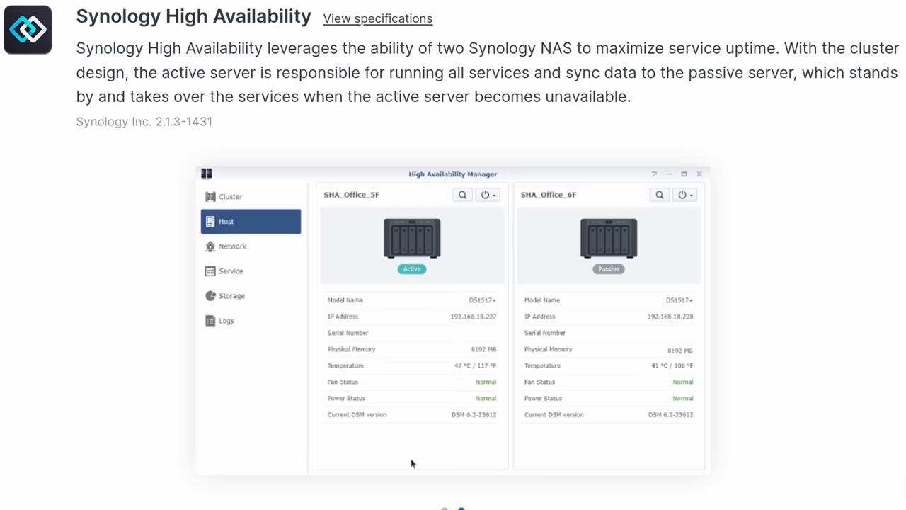
View the cluster status and host details screenshots, then scroll to Applied Models
click(230, 196)
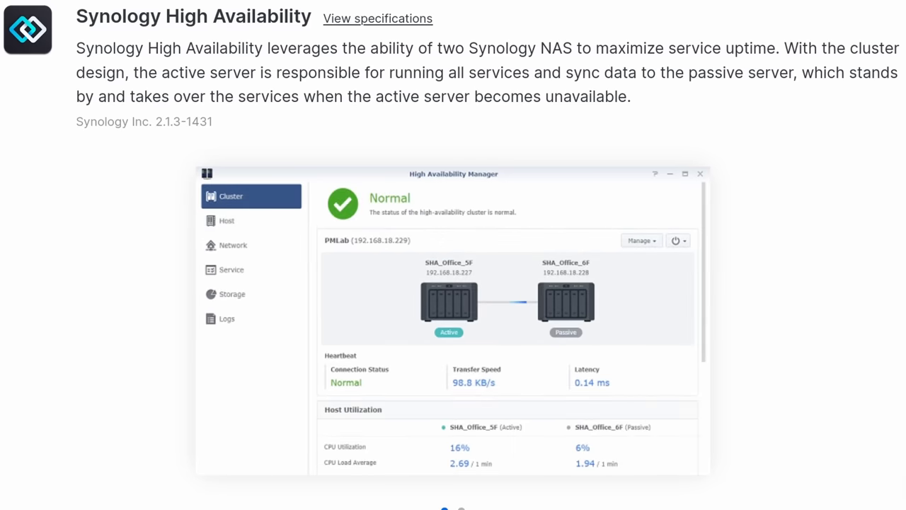
click(226, 221)
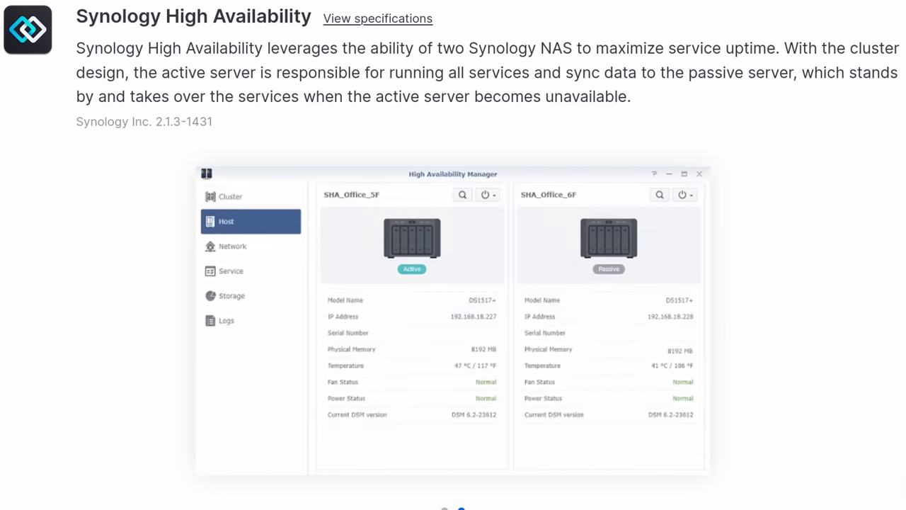
scroll(down, 3)
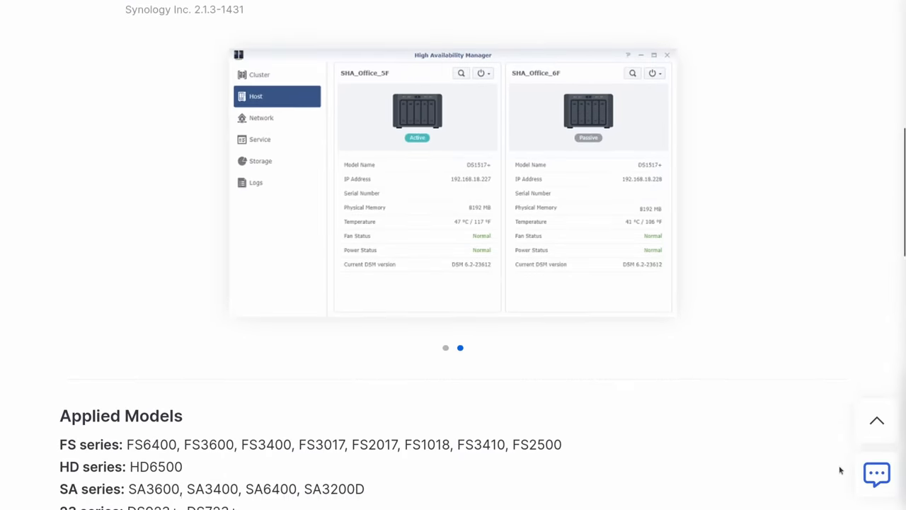
scroll(down, 3)
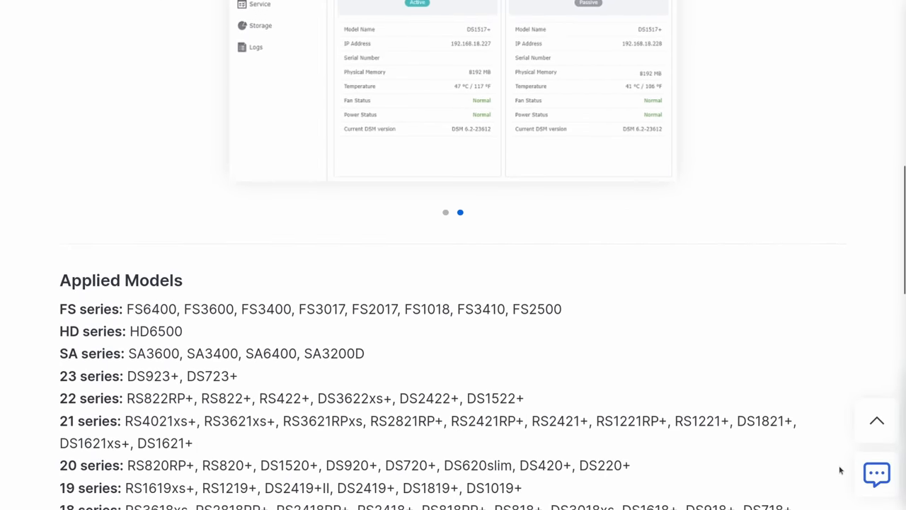
scroll(down, 3)
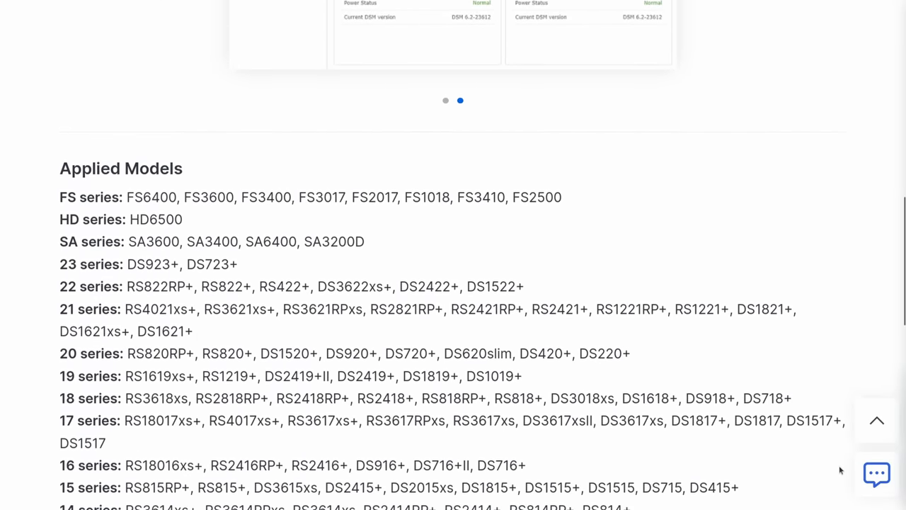
scroll(down, 3)
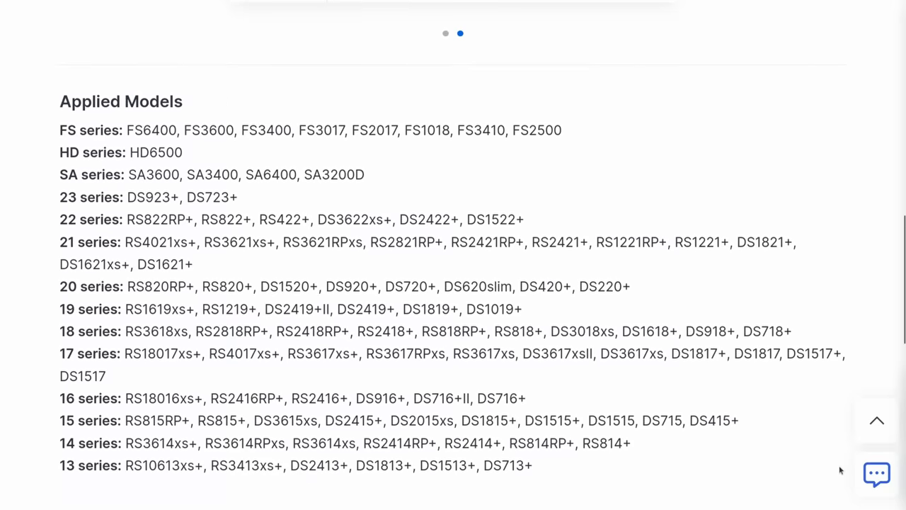
scroll(down, 3)
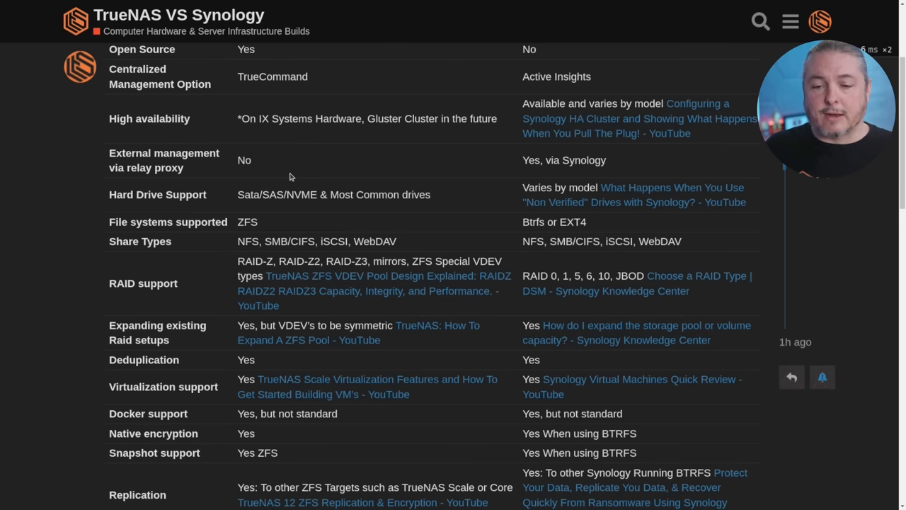
mouse_move(543, 157)
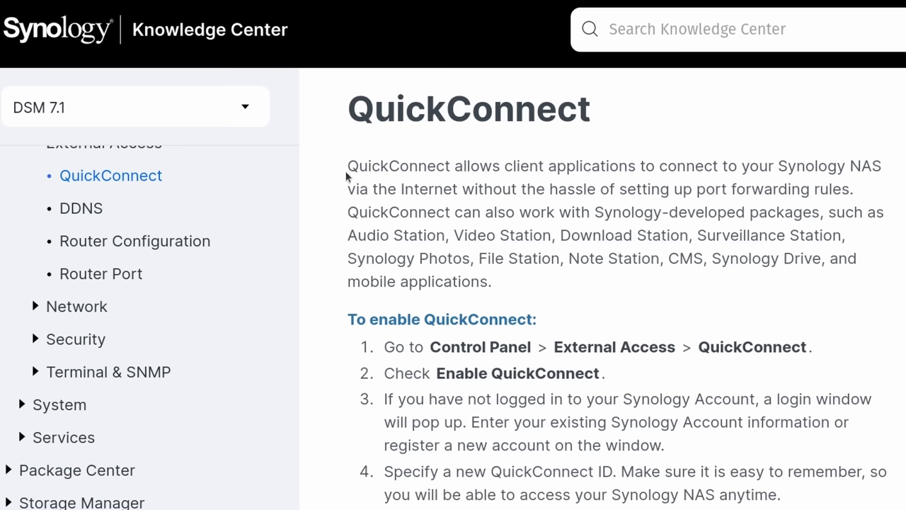
Drag the QuickConnect article aside to bring back the forum comparison table
drag(346, 166, 855, 189)
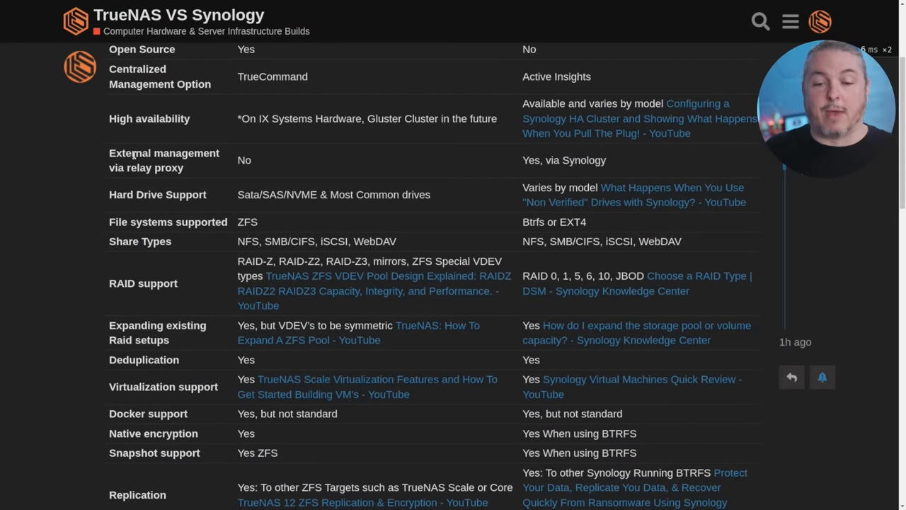
mouse_move(281, 217)
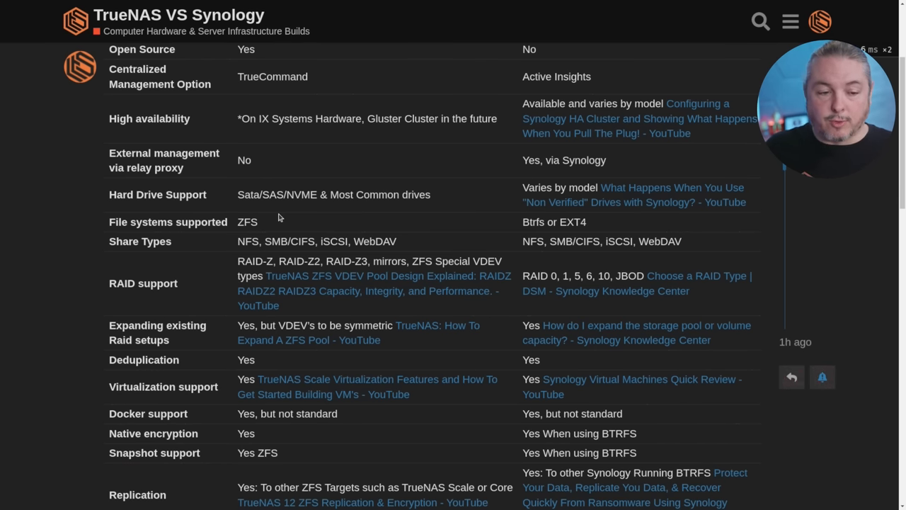
mouse_move(460, 213)
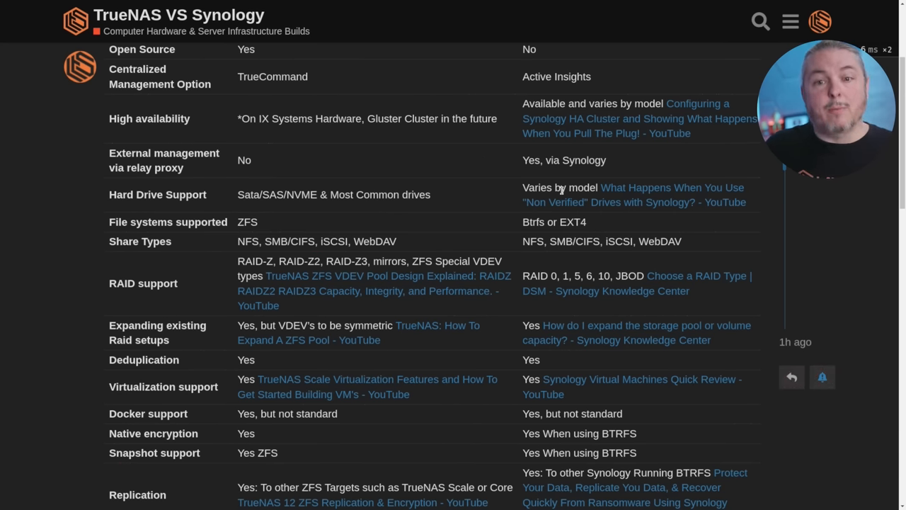
mouse_move(571, 178)
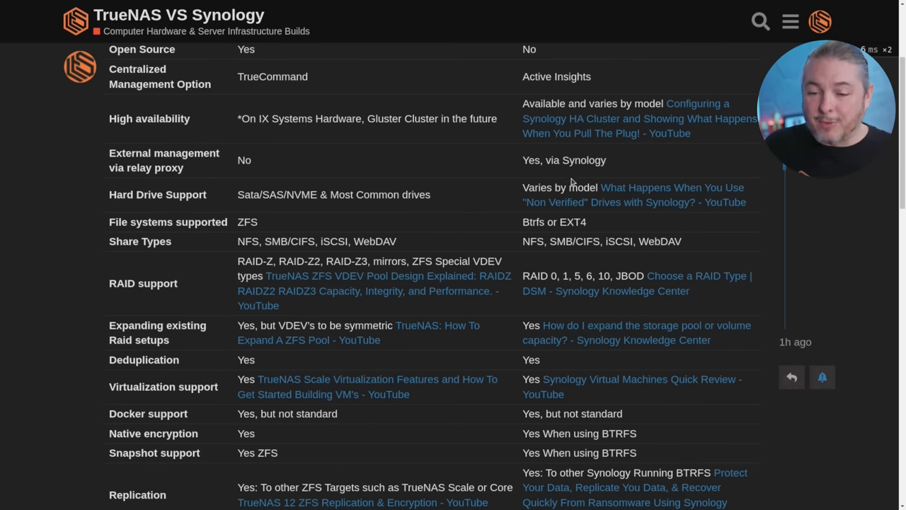
mouse_move(291, 207)
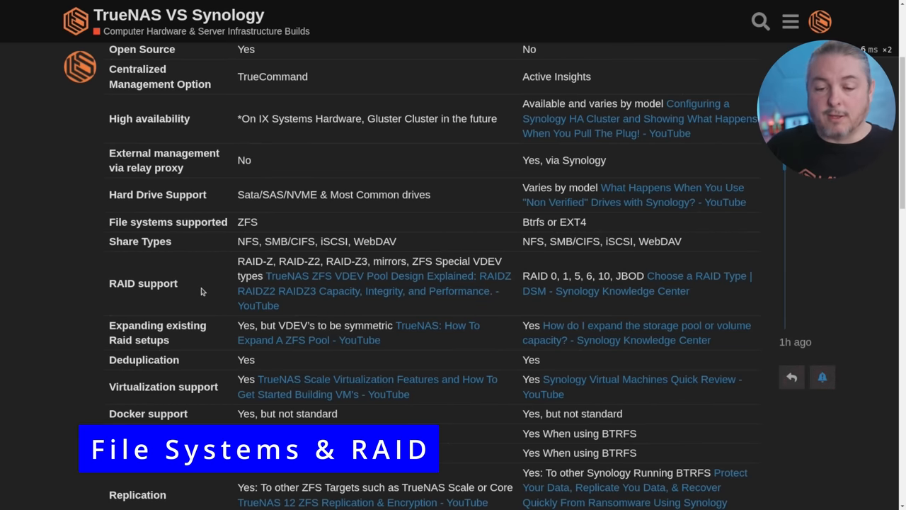
mouse_move(597, 234)
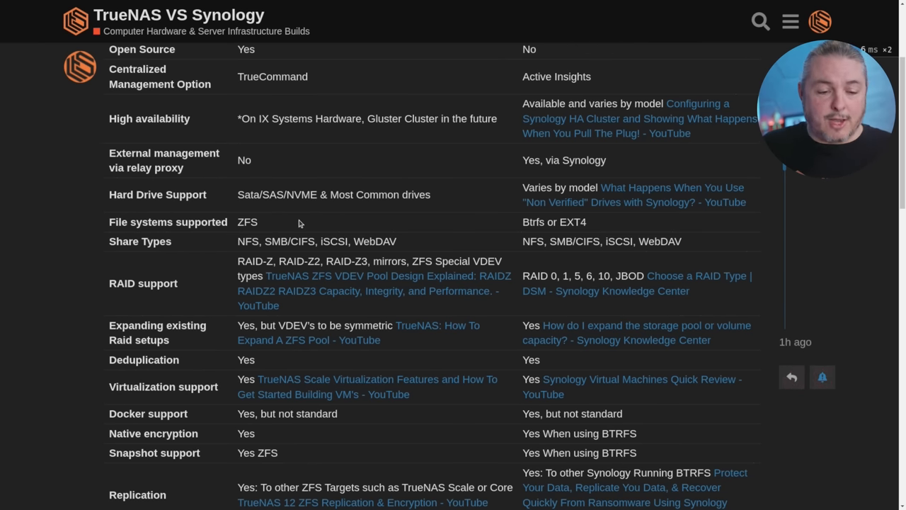
mouse_move(321, 251)
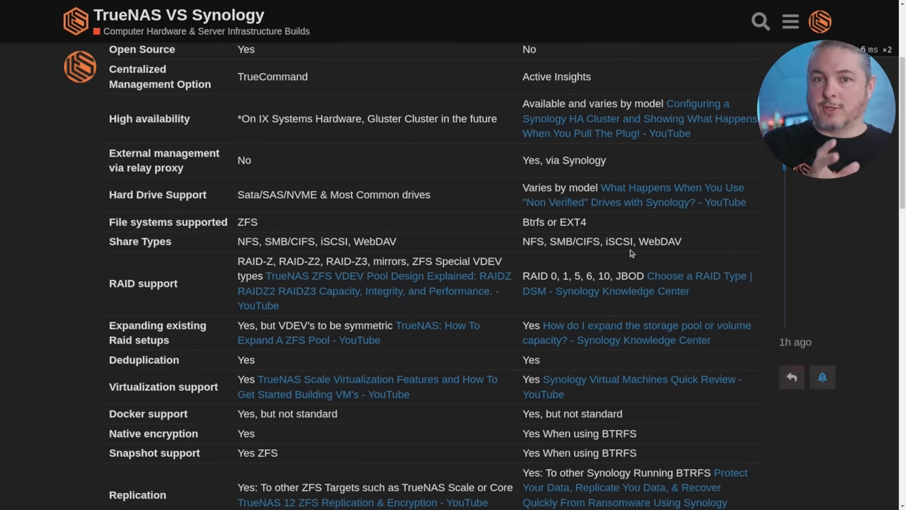
Scroll the comparison table down through File systems supported to Active Directory support
scroll(down, 3)
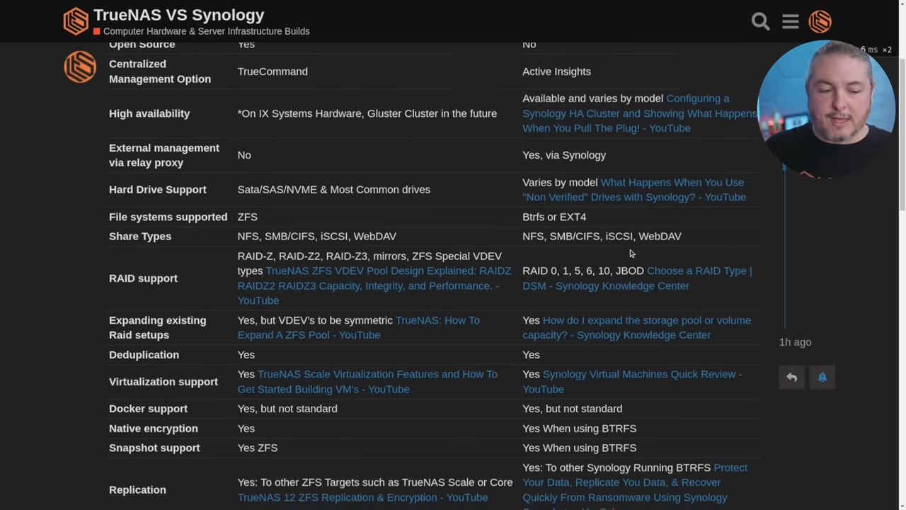
scroll(down, 3)
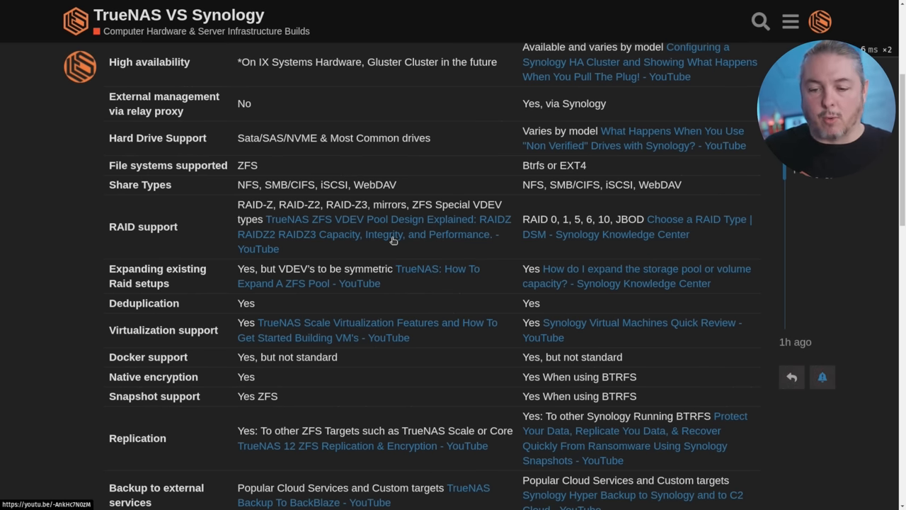
mouse_move(593, 220)
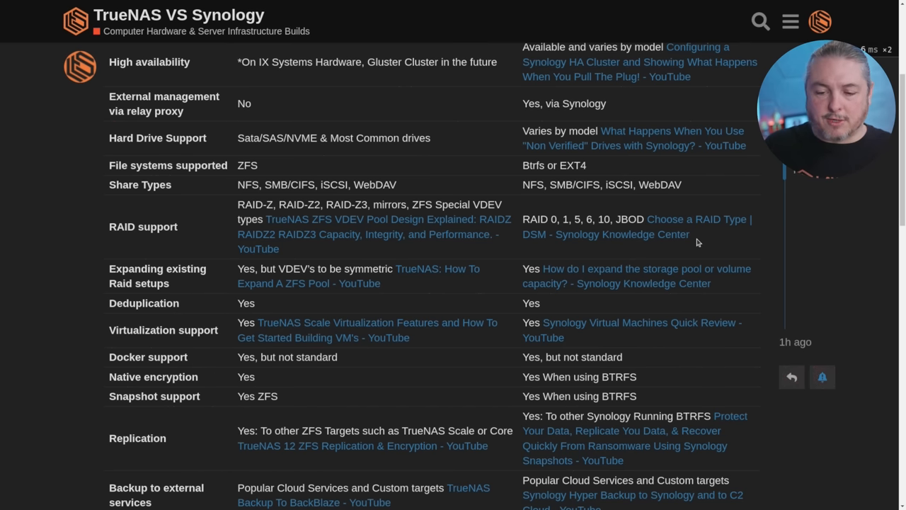
mouse_move(540, 260)
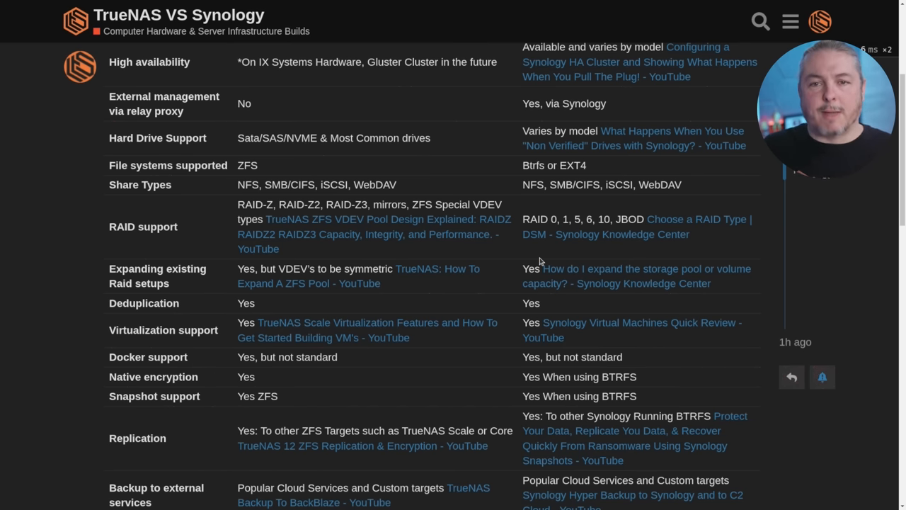
mouse_move(433, 279)
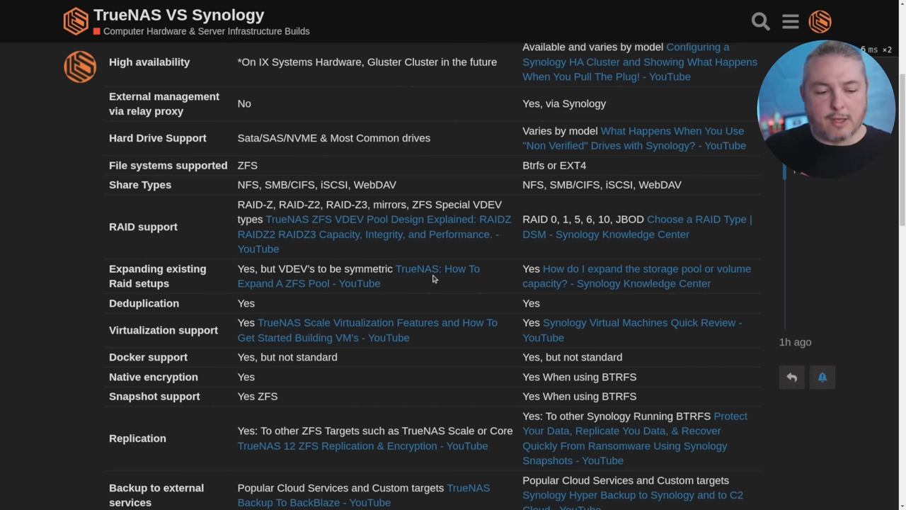
scroll(down, 3)
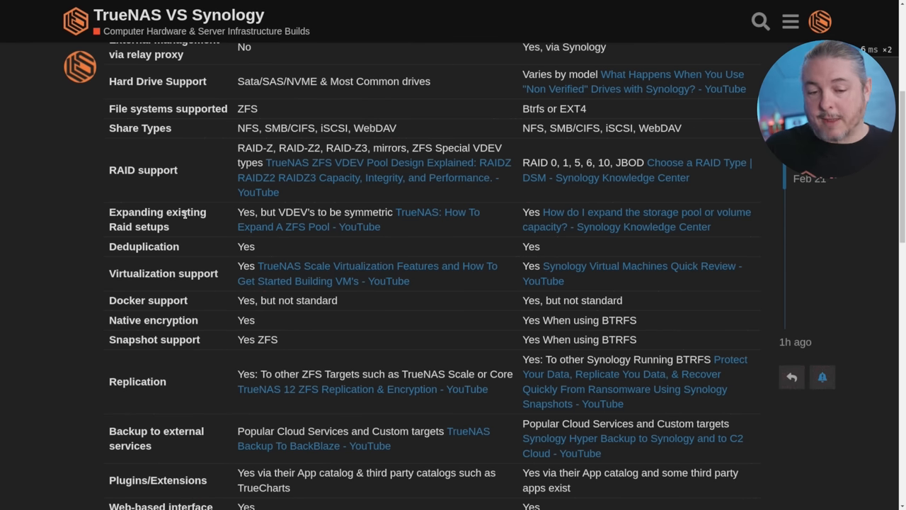
mouse_move(340, 254)
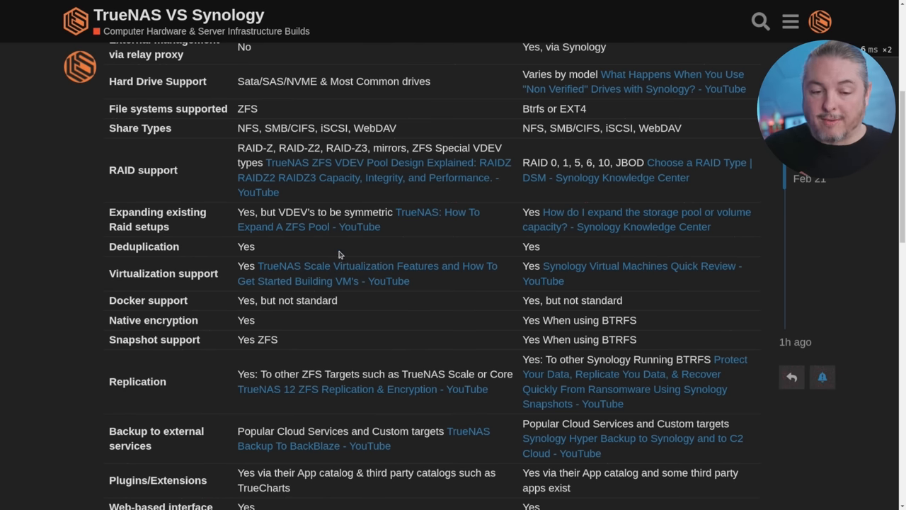
mouse_move(443, 233)
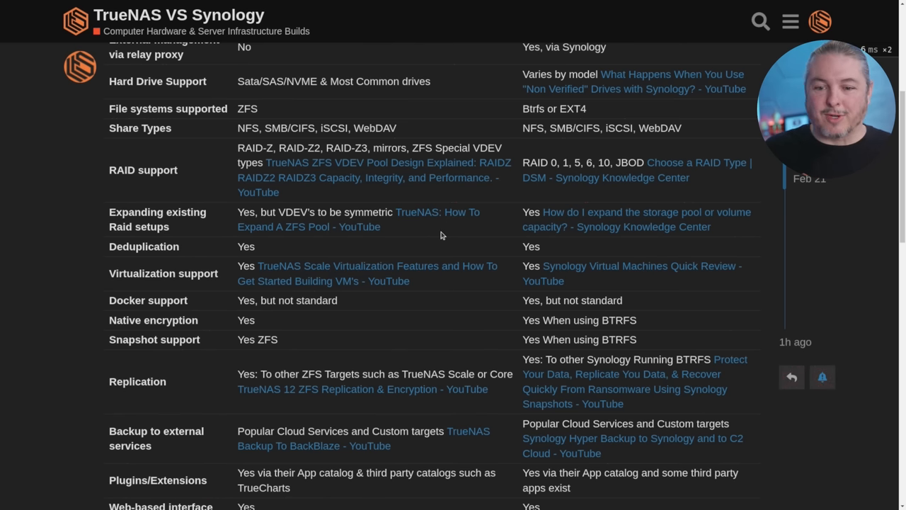
mouse_move(579, 226)
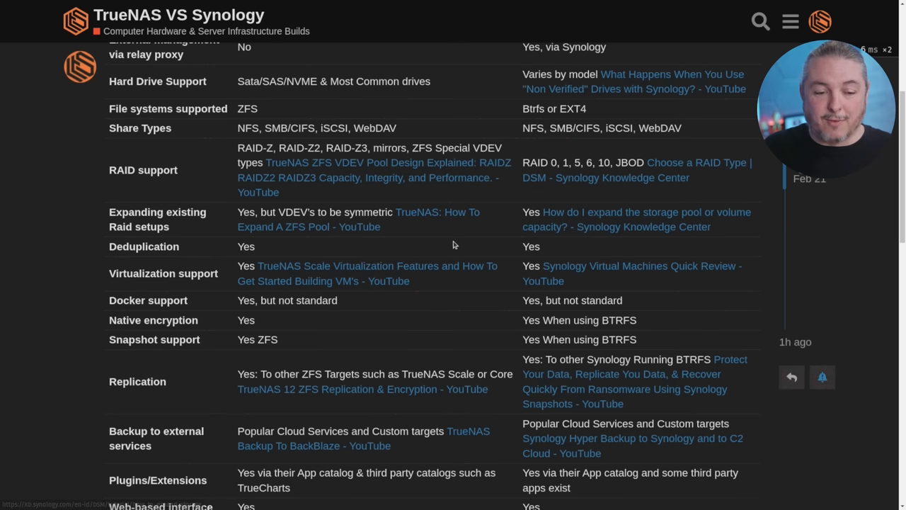
mouse_move(156, 246)
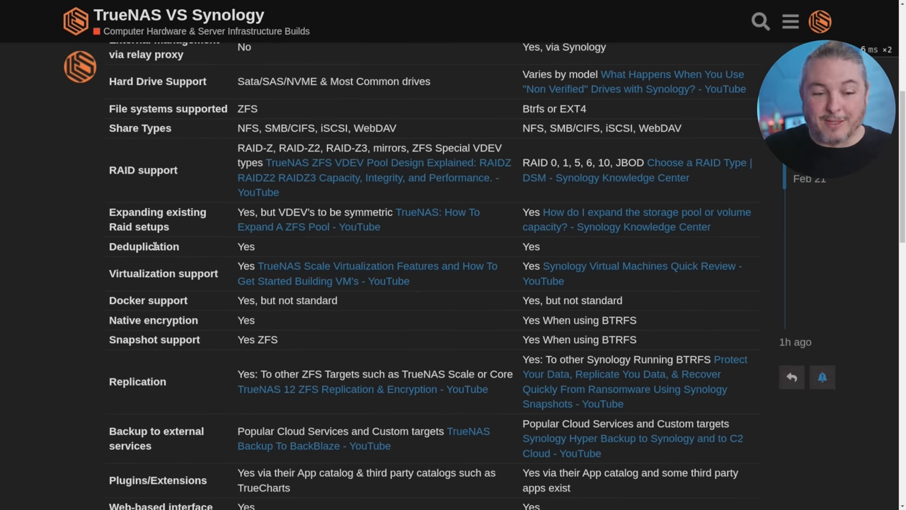
scroll(down, 3)
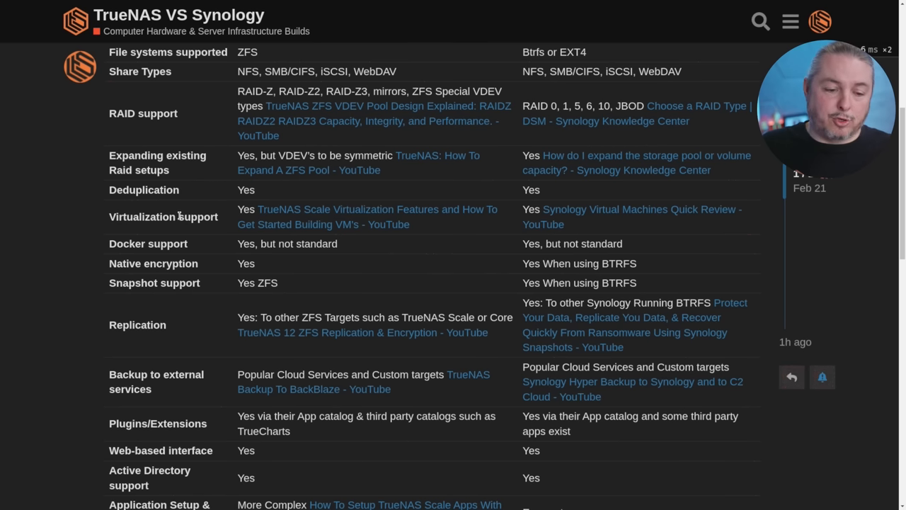
mouse_move(572, 211)
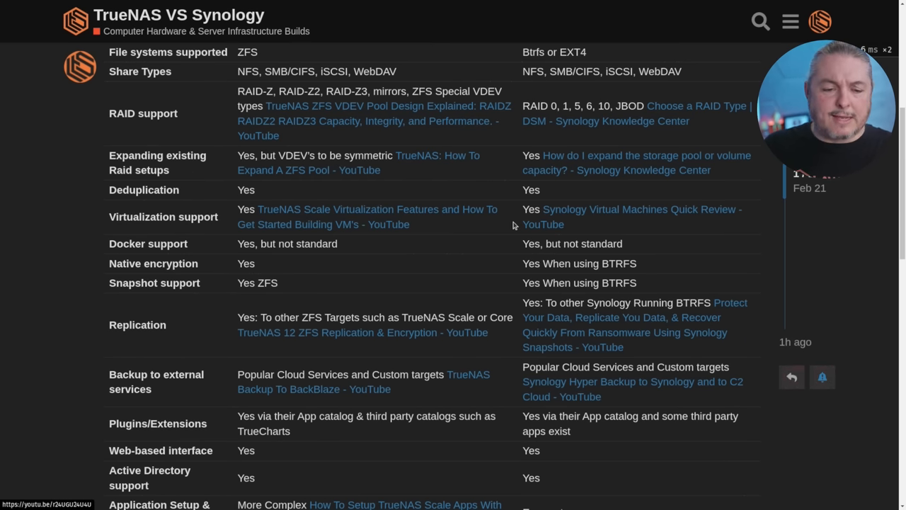
Scroll down to the NVR/Surveillance row and clear the accidental text selection
scroll(down, 3)
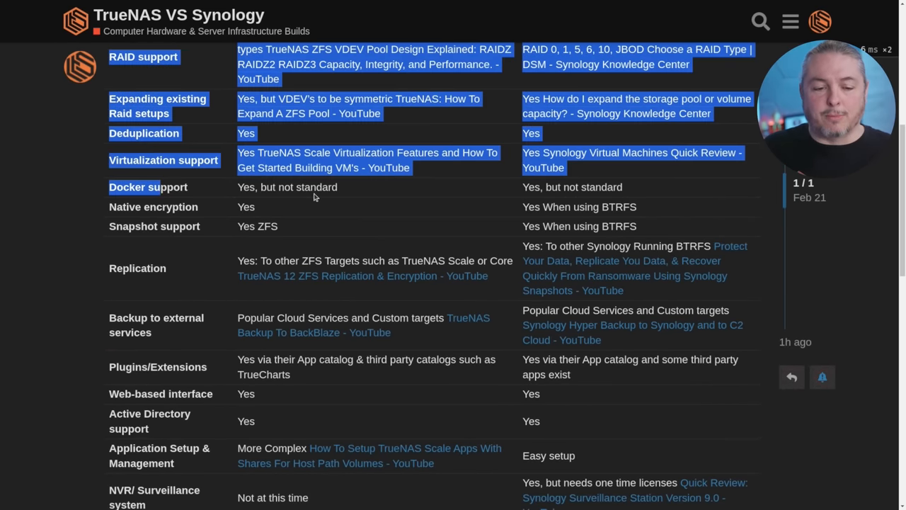
click(368, 220)
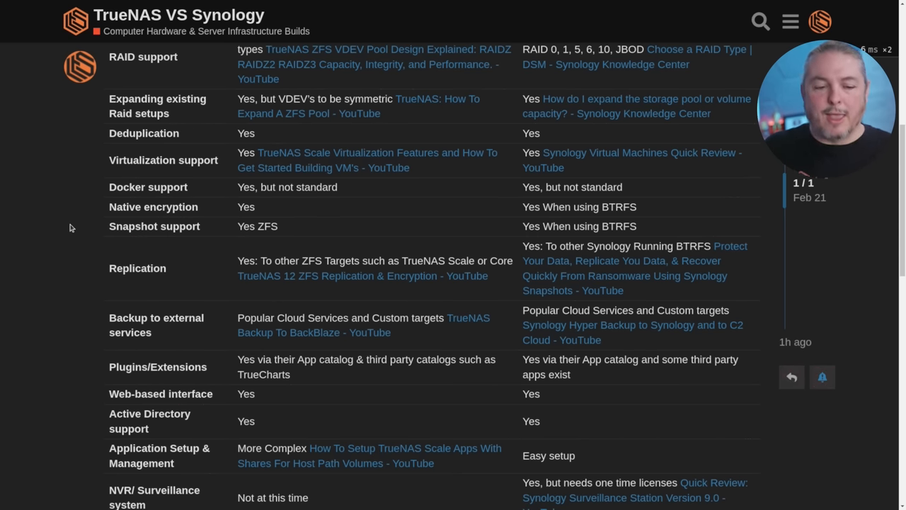
mouse_move(406, 238)
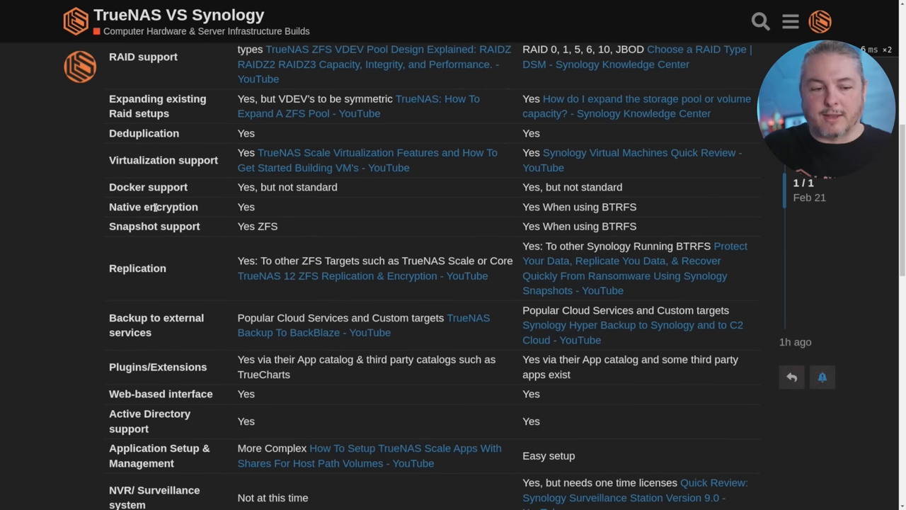
mouse_move(282, 220)
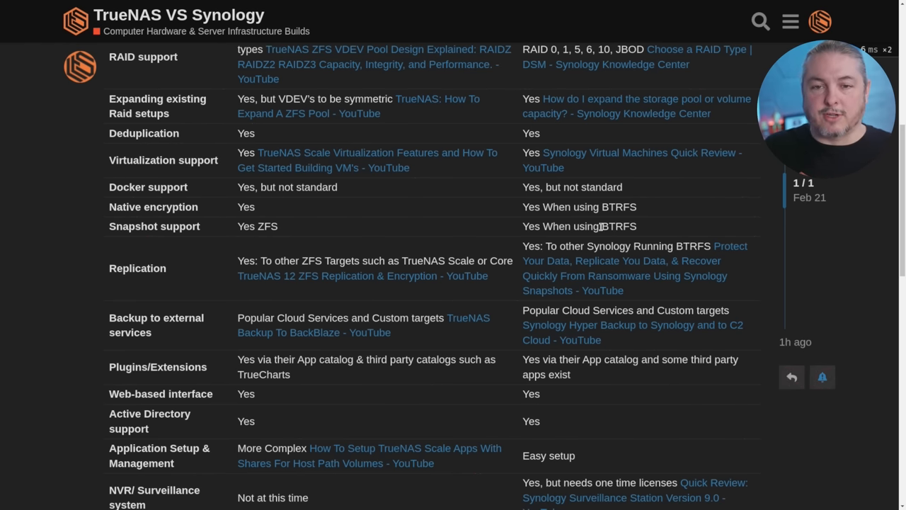
Scroll down to the Replication, backup and Backing up your computers rows
scroll(down, 3)
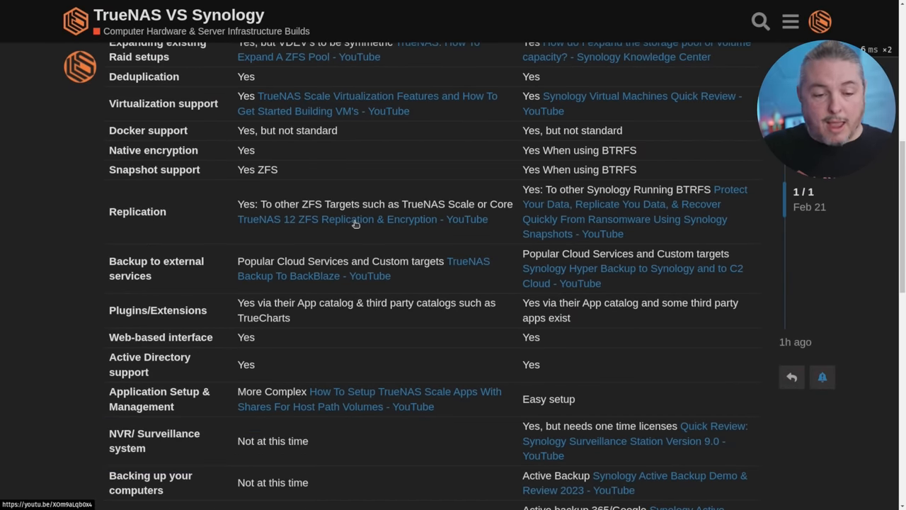
mouse_move(325, 226)
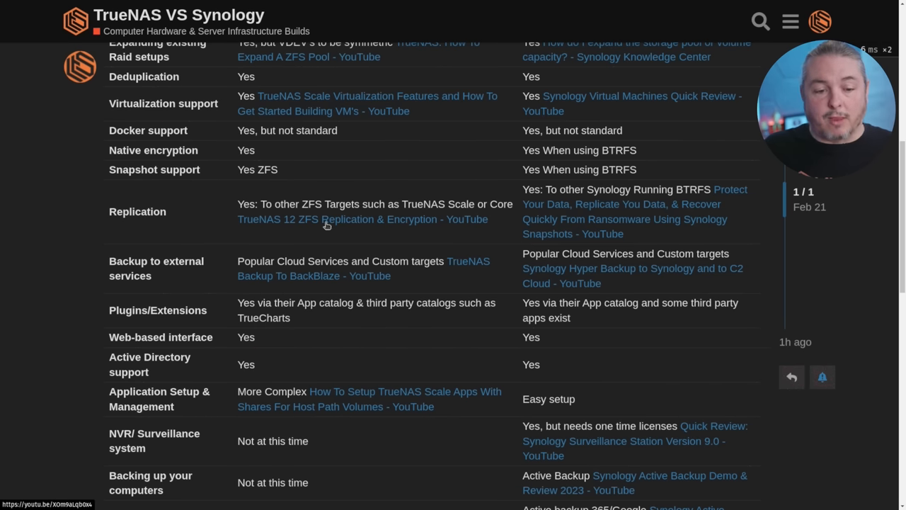
mouse_move(318, 237)
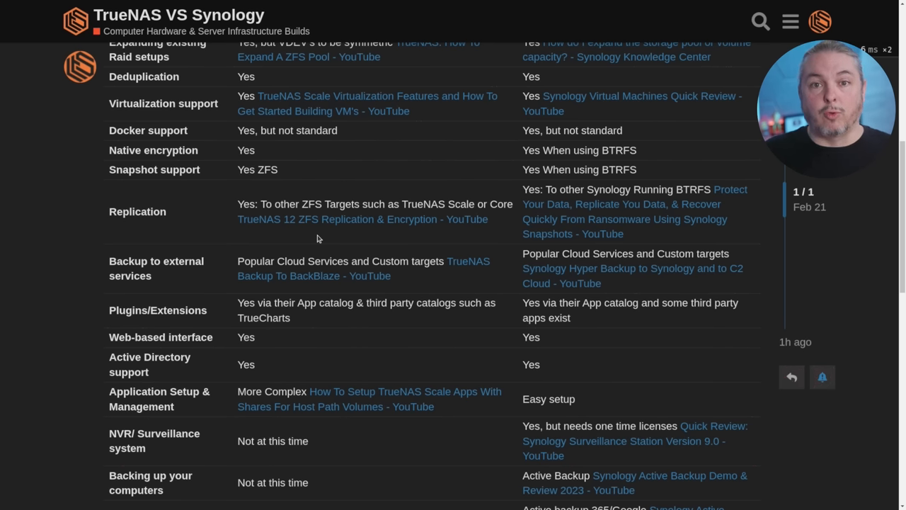
mouse_move(733, 247)
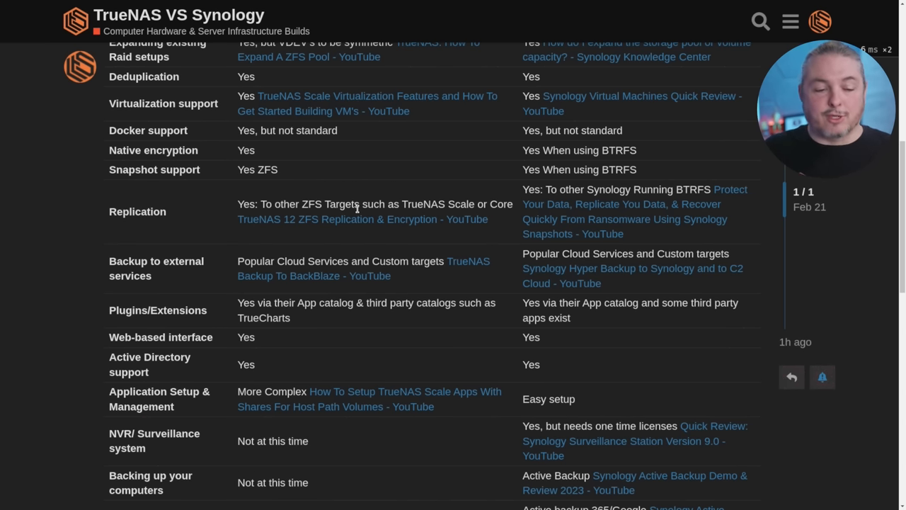
Scroll down to the Office 365 backup, Photo App, Office Suite and File Sync rows
scroll(down, 3)
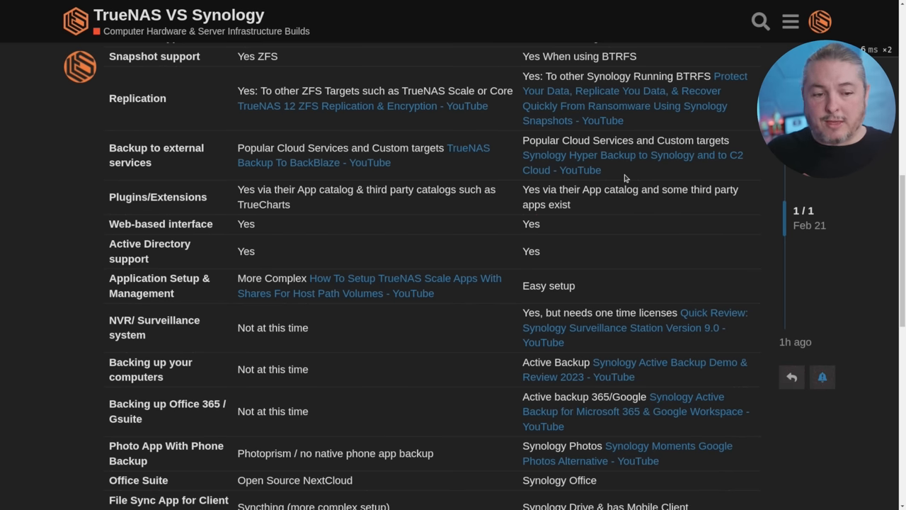
mouse_move(490, 171)
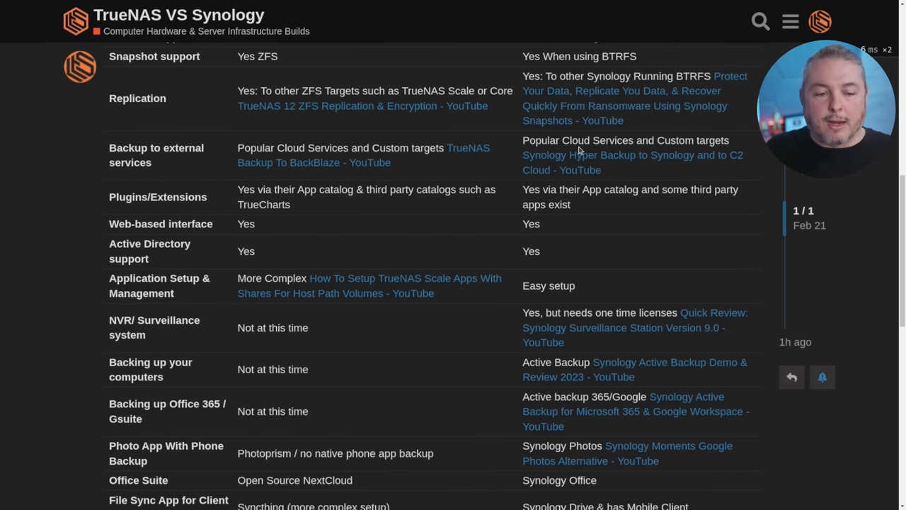
mouse_move(550, 170)
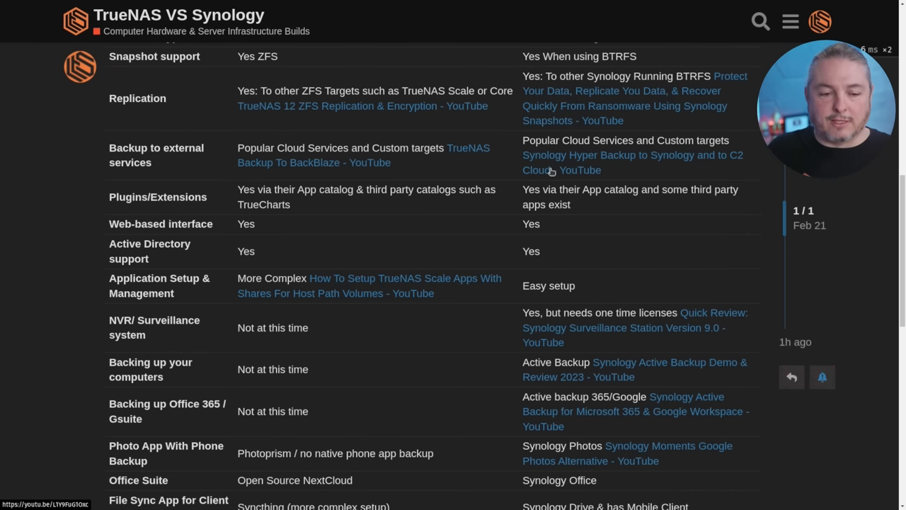
scroll(down, 3)
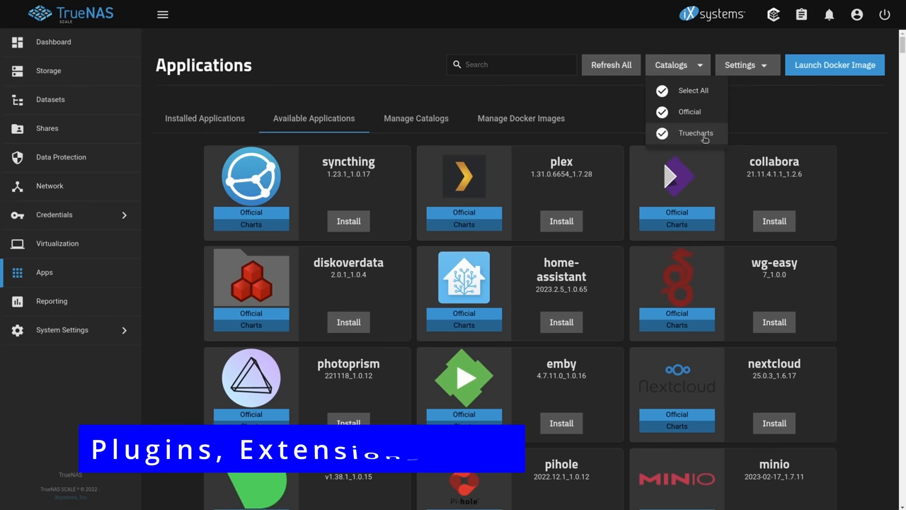
Scroll the available applications down to TrueCharts apps like spotweb, grav and meshcentral
scroll(down, 3)
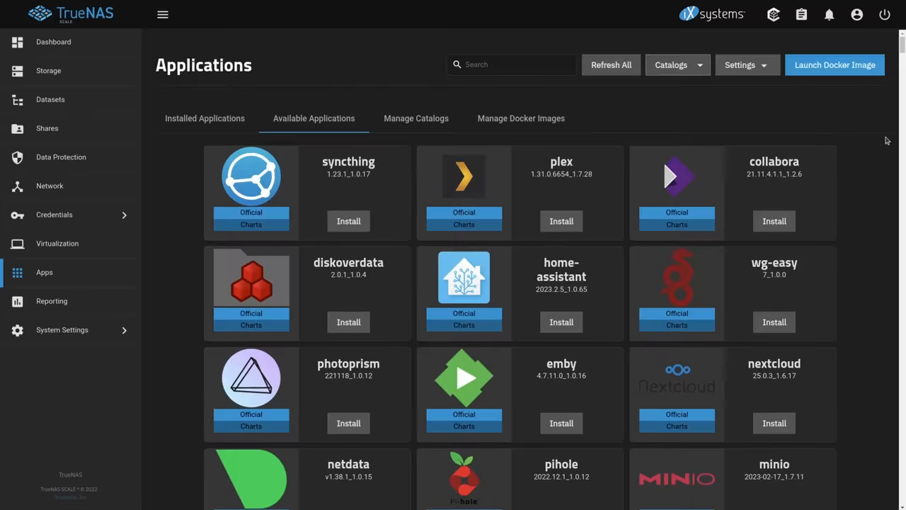
scroll(down, 3)
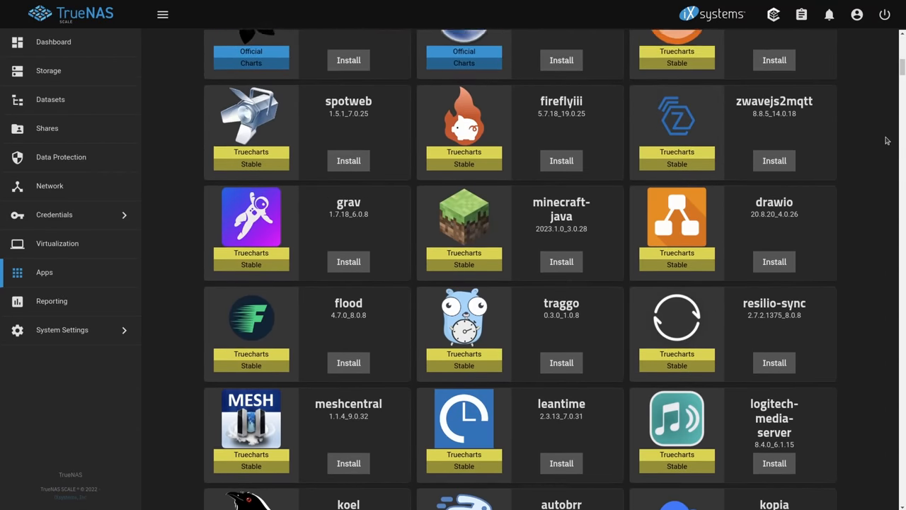
scroll(down, 3)
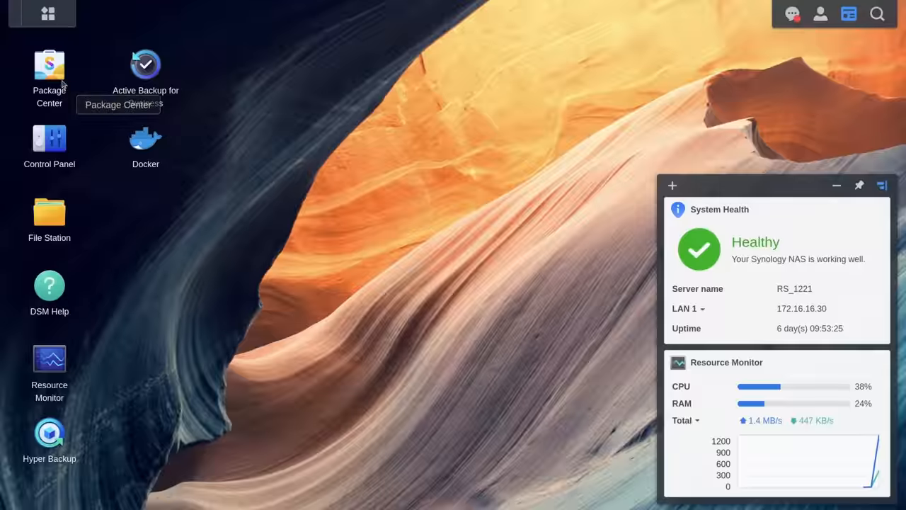
Scroll through the All Packages list in Synology DSM's Package Center
double_click(49, 64)
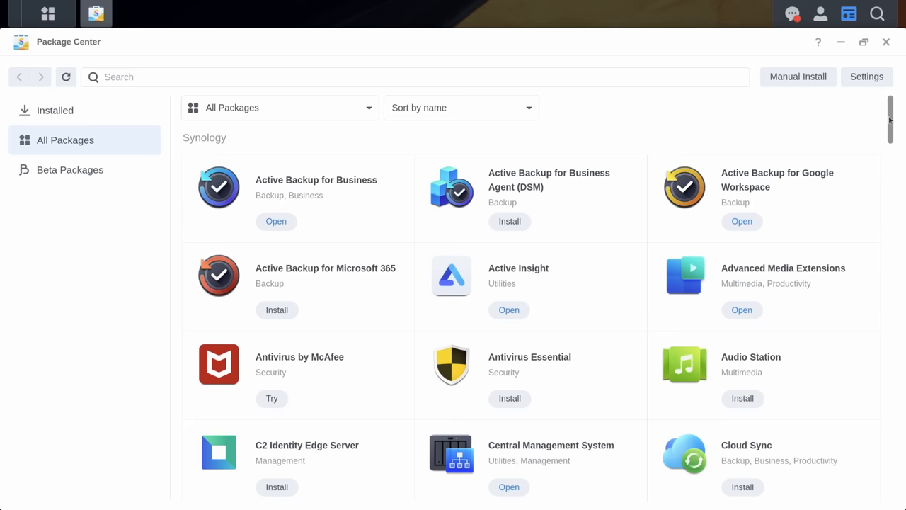
scroll(down, 3)
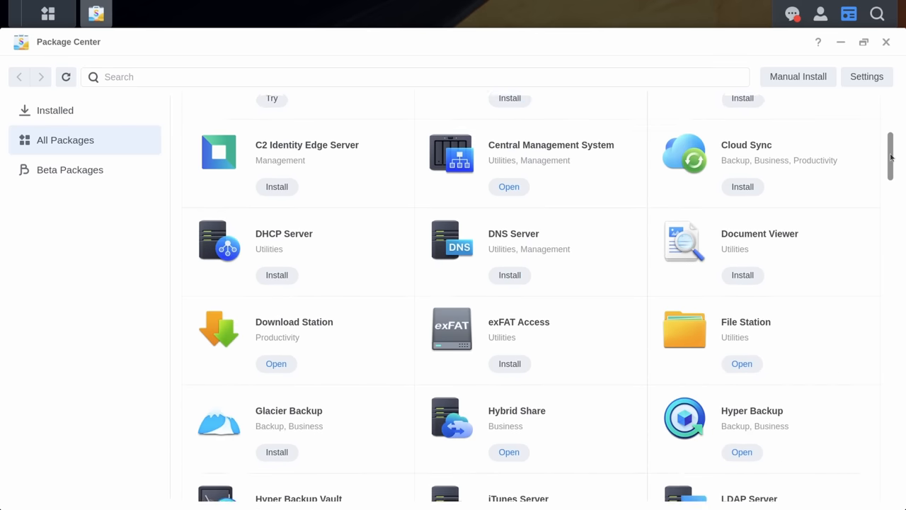
scroll(down, 3)
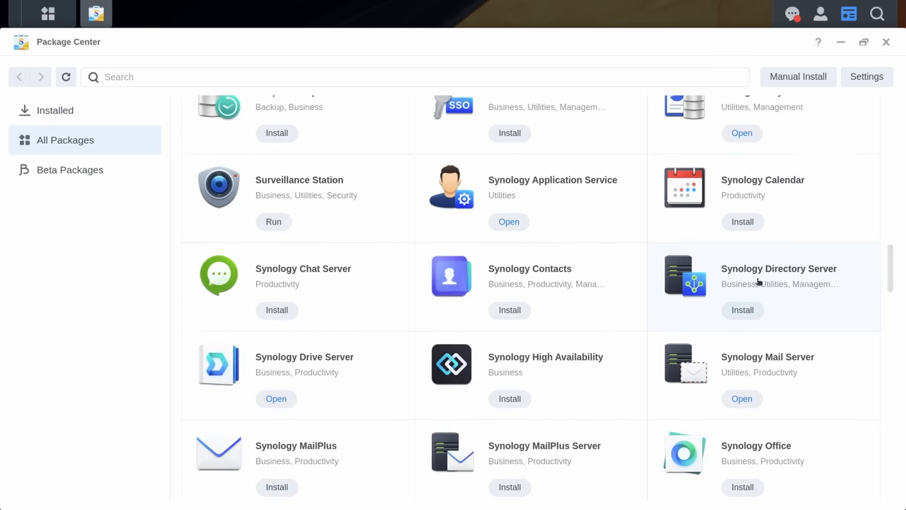
scroll(down, 3)
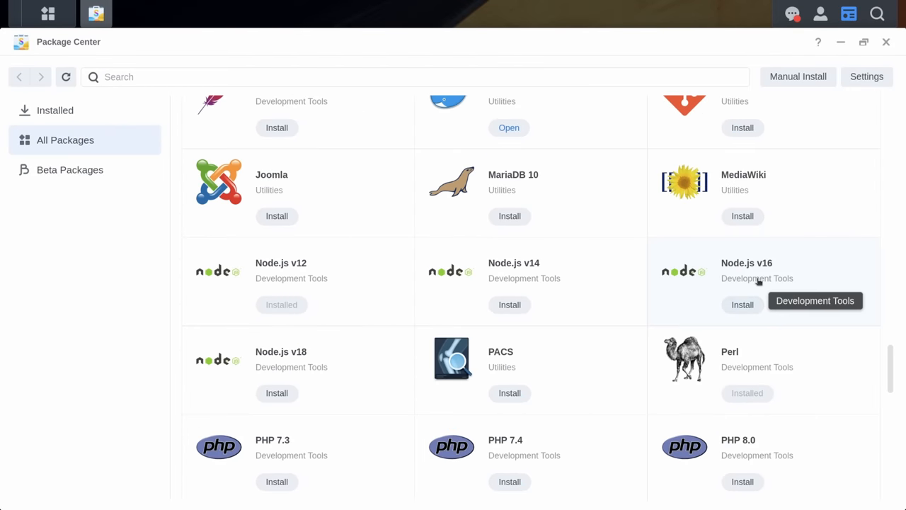
scroll(down, 3)
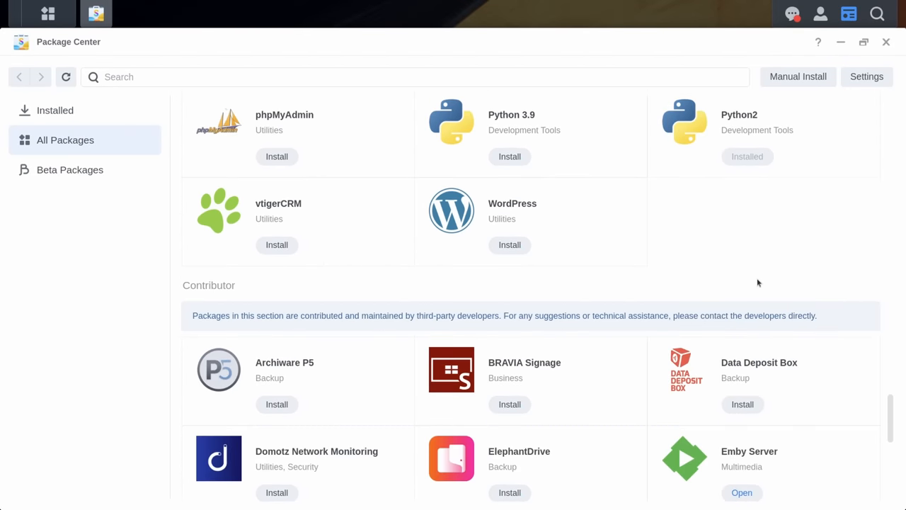
scroll(down, 3)
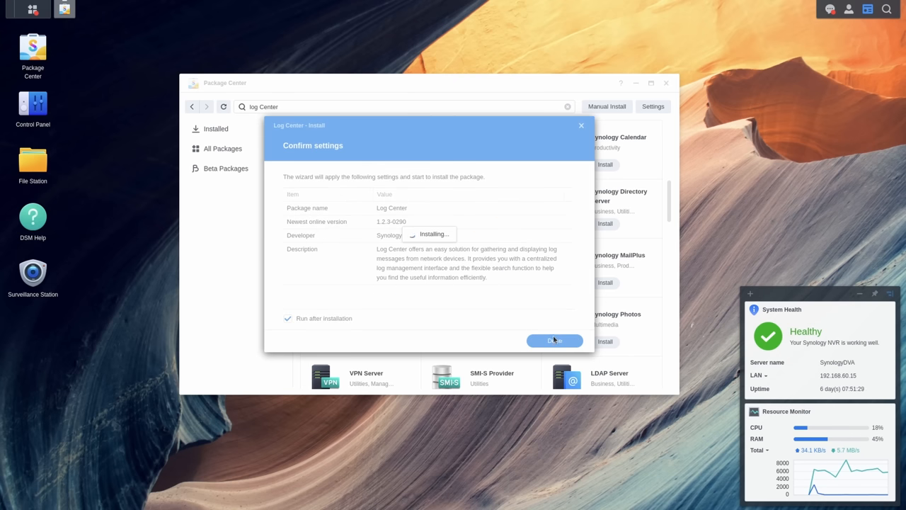
Finish installing Log Center, launch it, and view Logs and Archive Settings
click(554, 341)
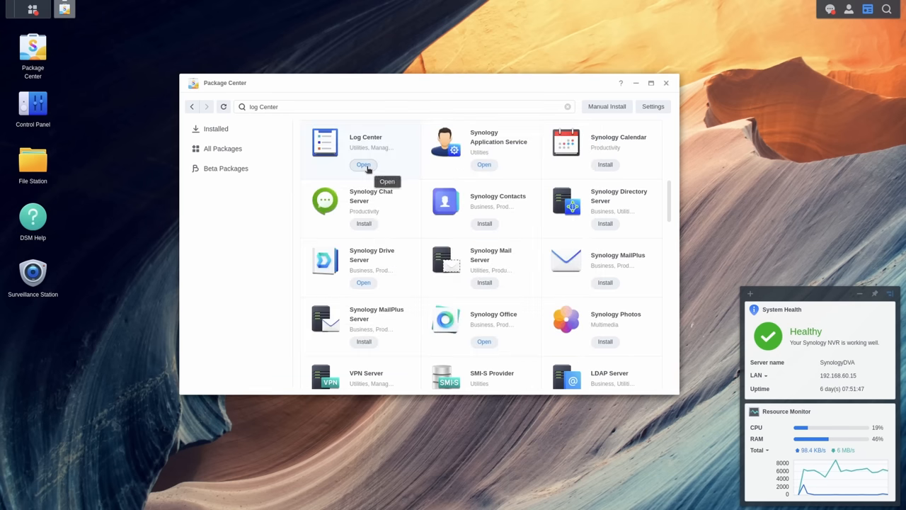
click(363, 164)
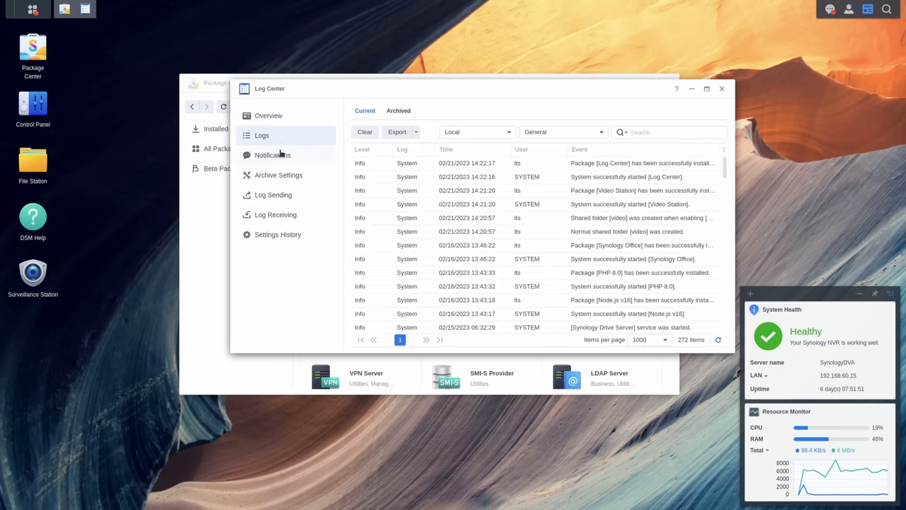
click(279, 175)
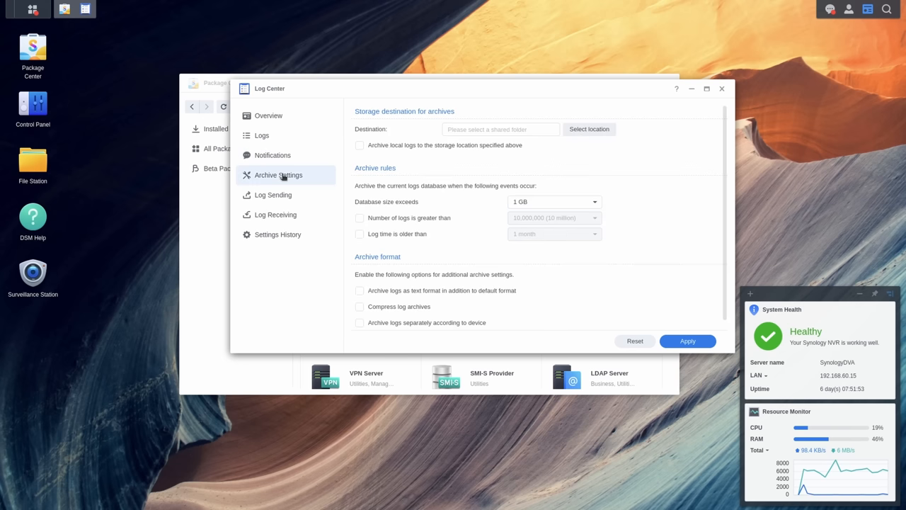
click(275, 214)
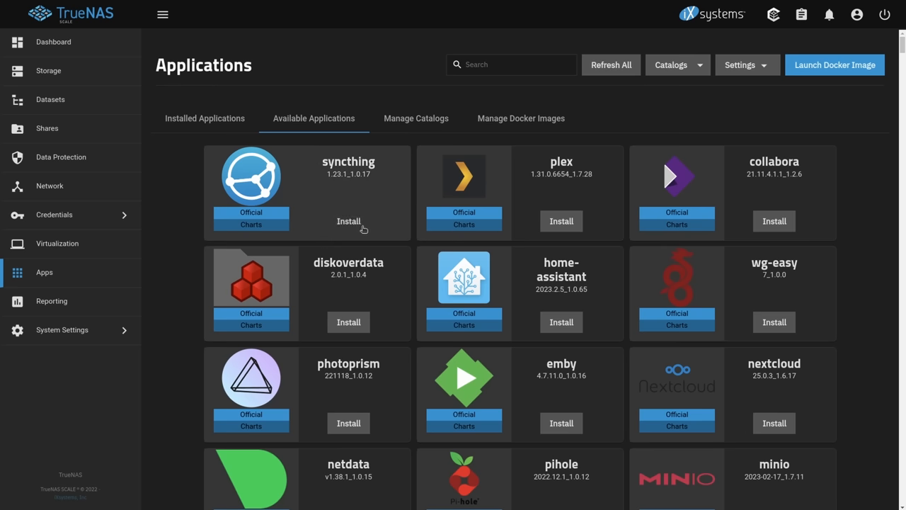
Set syncthing's configuration storage to the custom host path /mnt/Dozer/LAB_Work
click(348, 221)
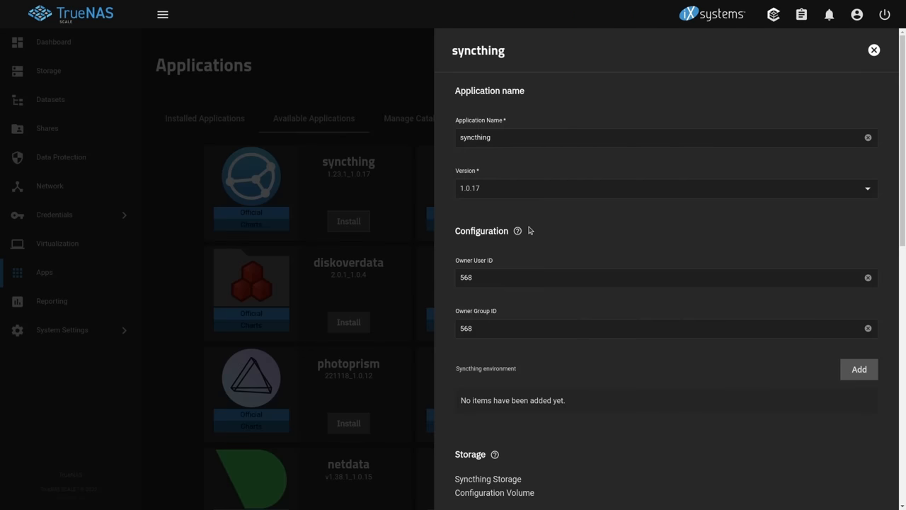
scroll(down, 3)
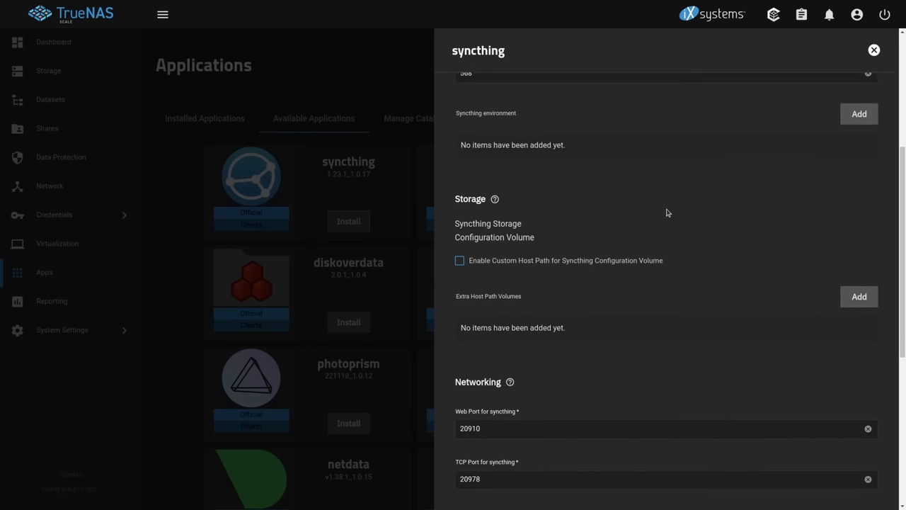
click(459, 260)
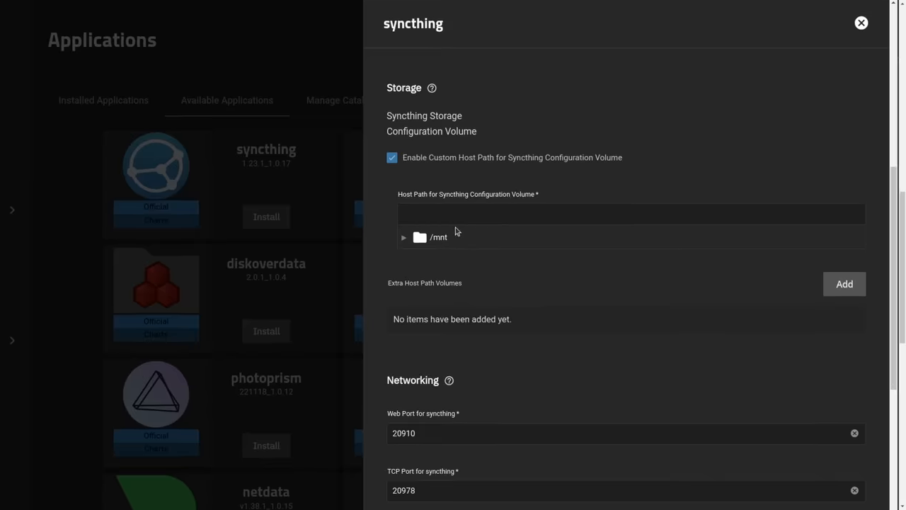
click(403, 236)
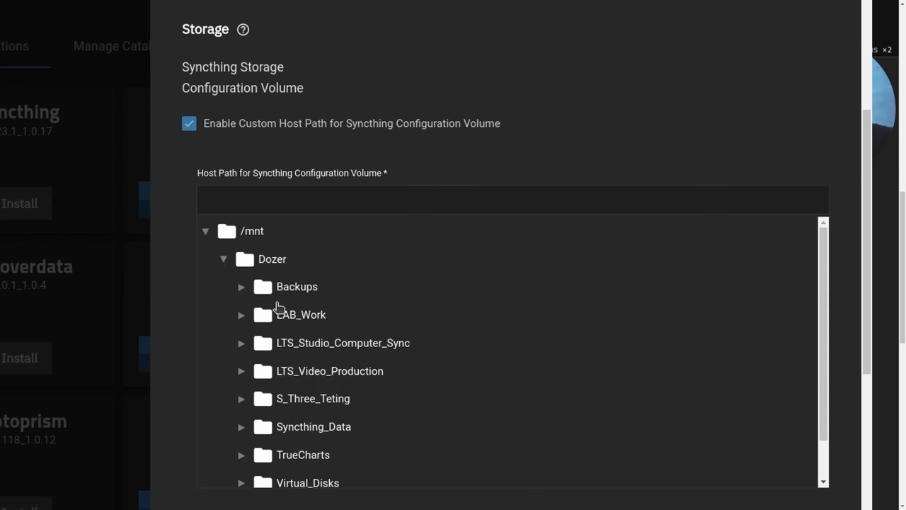
click(301, 314)
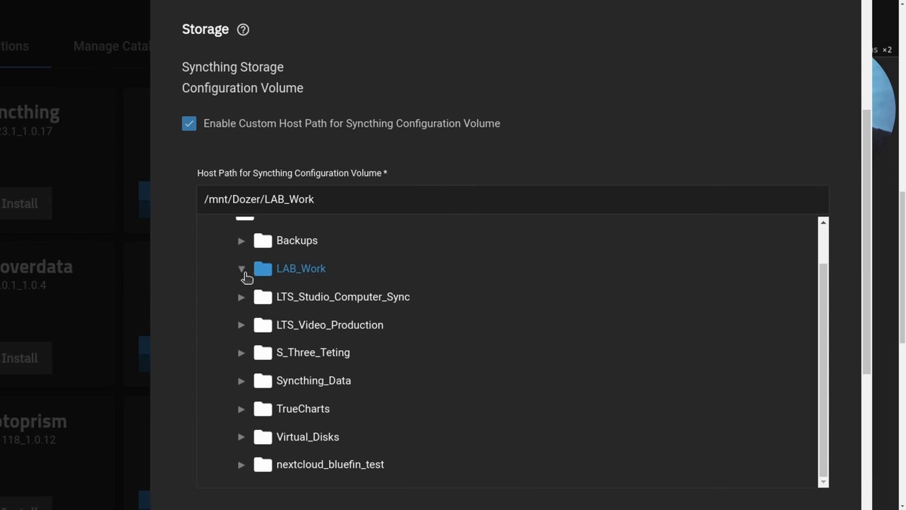
scroll(down, 3)
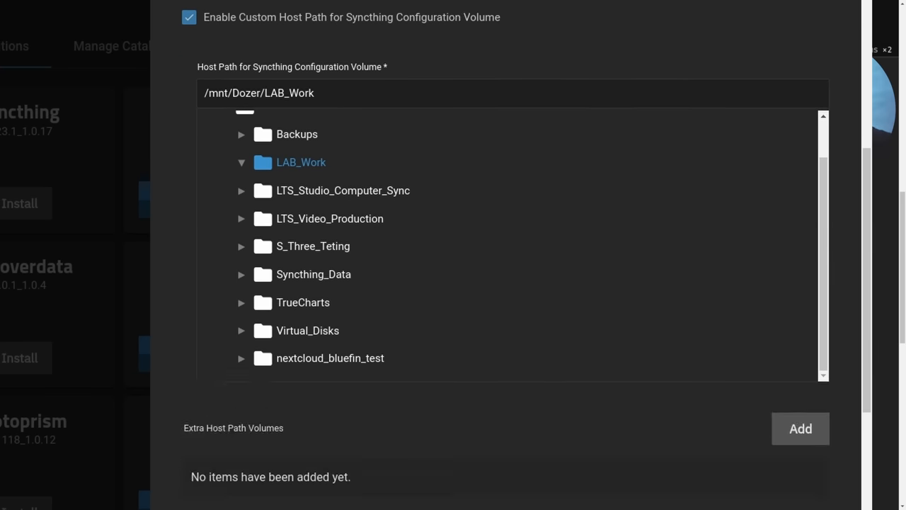
scroll(down, 3)
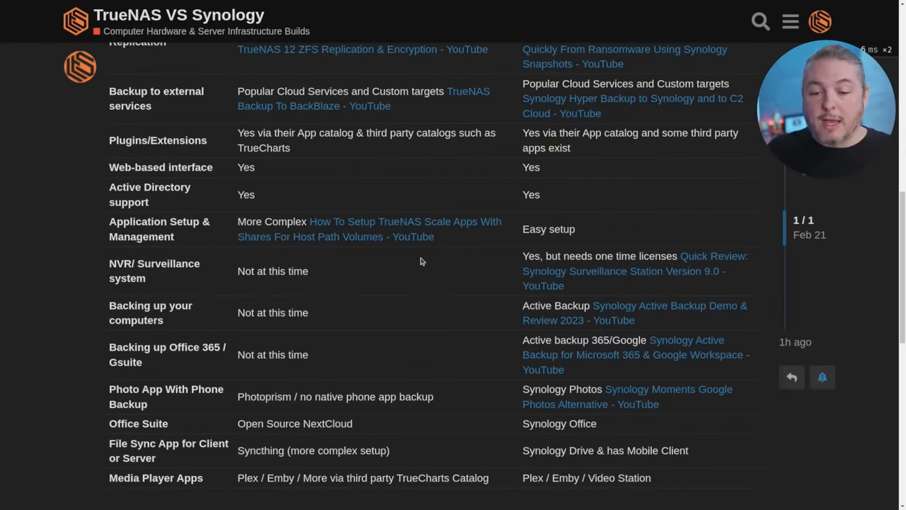
double_click(534, 229)
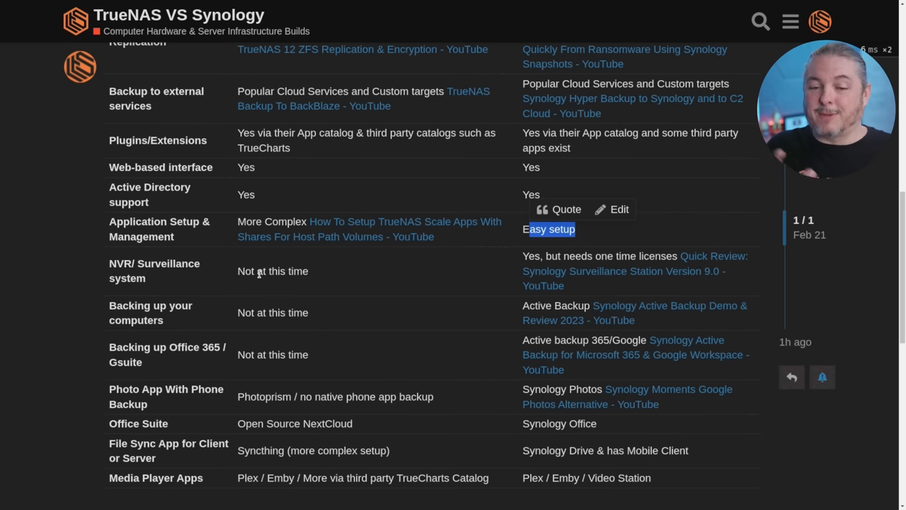
click(372, 277)
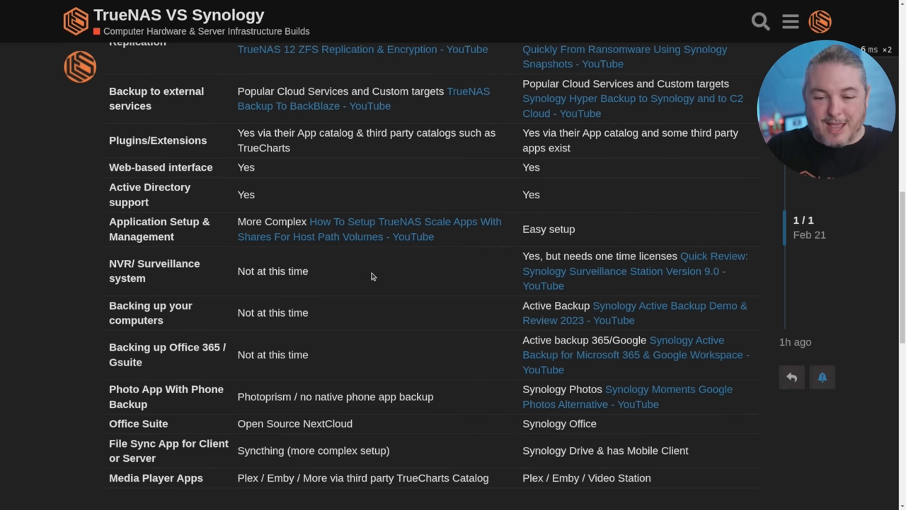
scroll(down, 3)
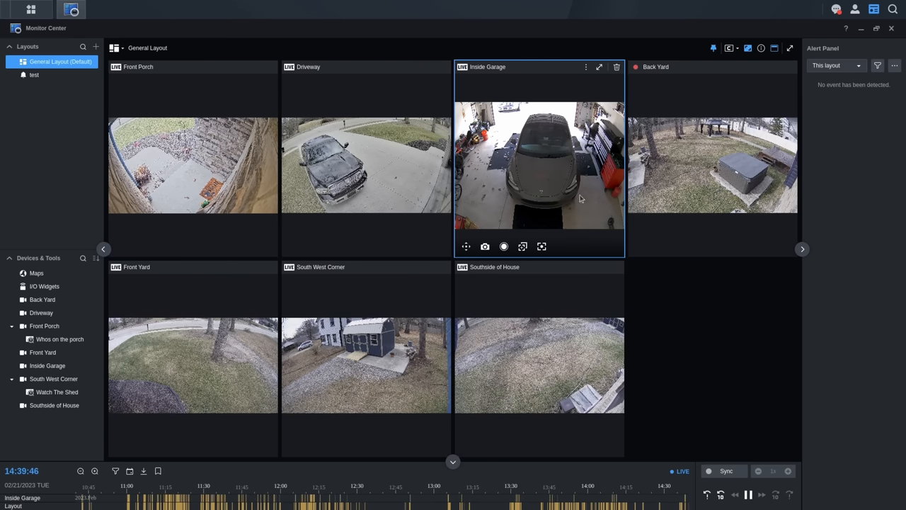
mouse_move(713, 157)
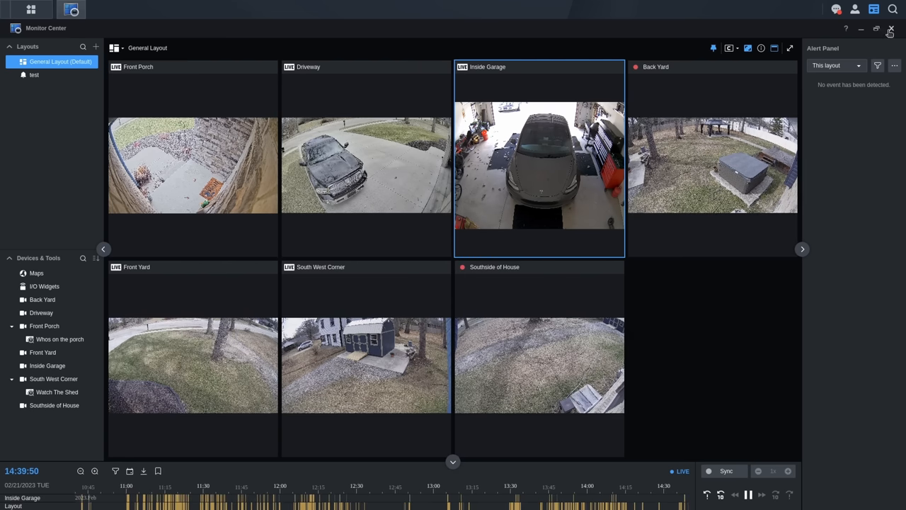
Close Monitor Center and replay a porch clip from Deep Video Analytics detection results
click(895, 29)
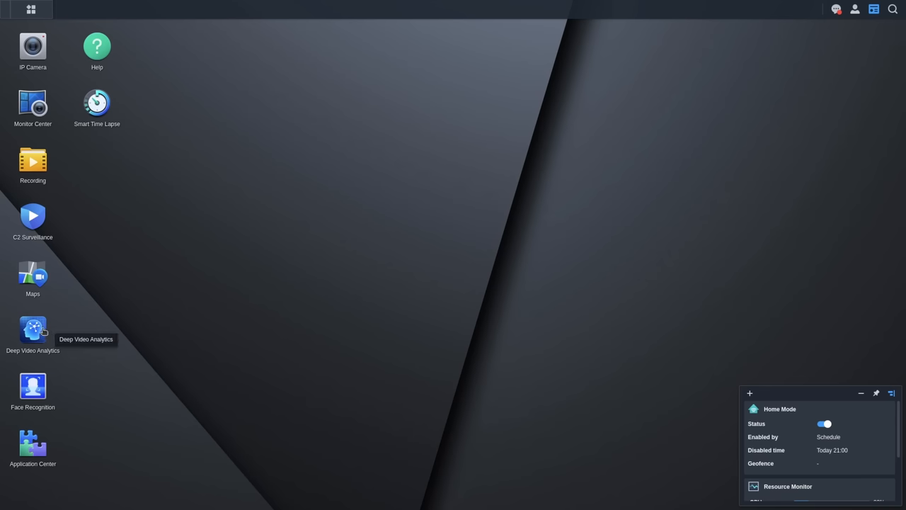
double_click(33, 329)
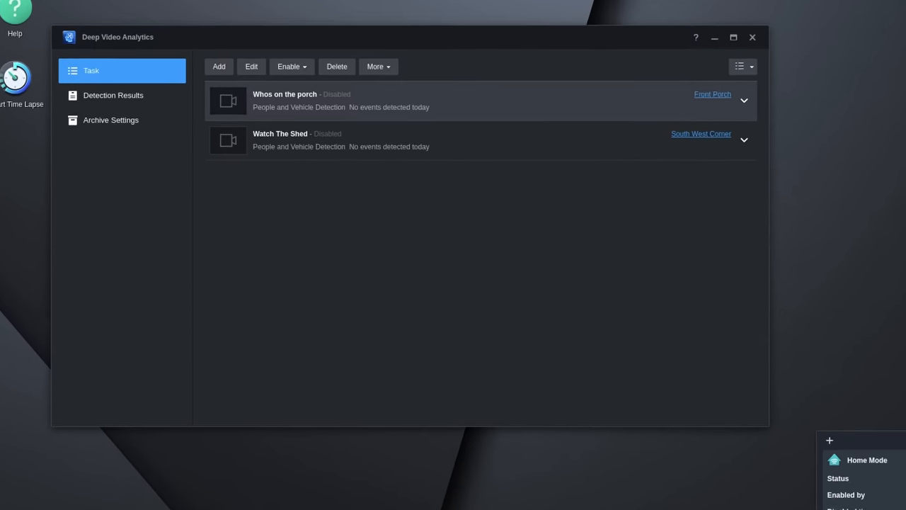
click(113, 94)
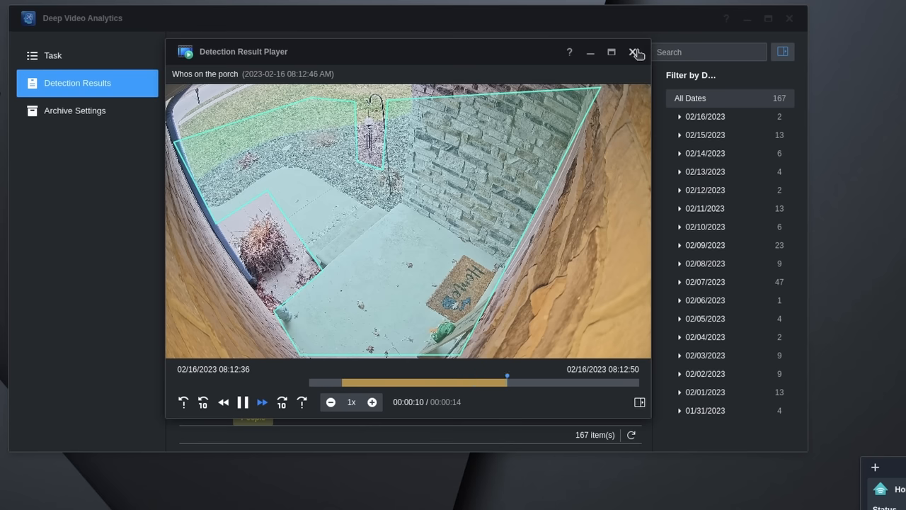
click(633, 52)
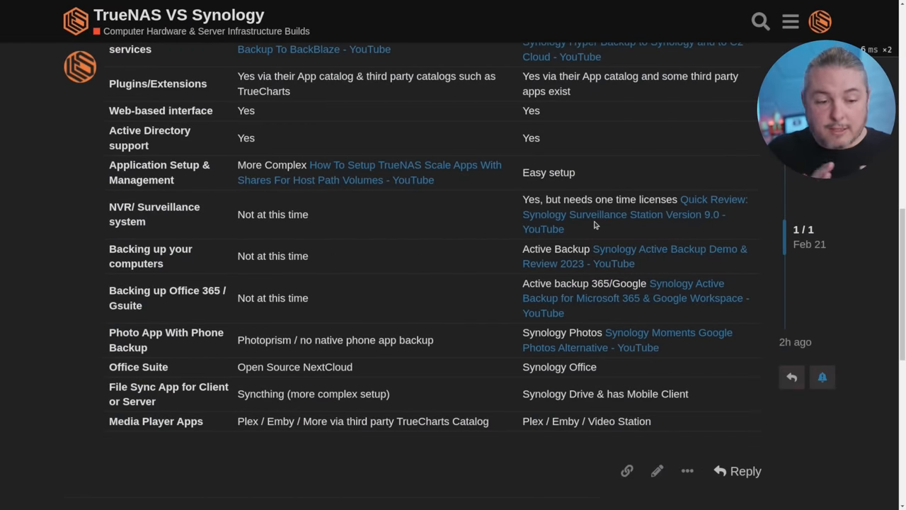
mouse_move(224, 258)
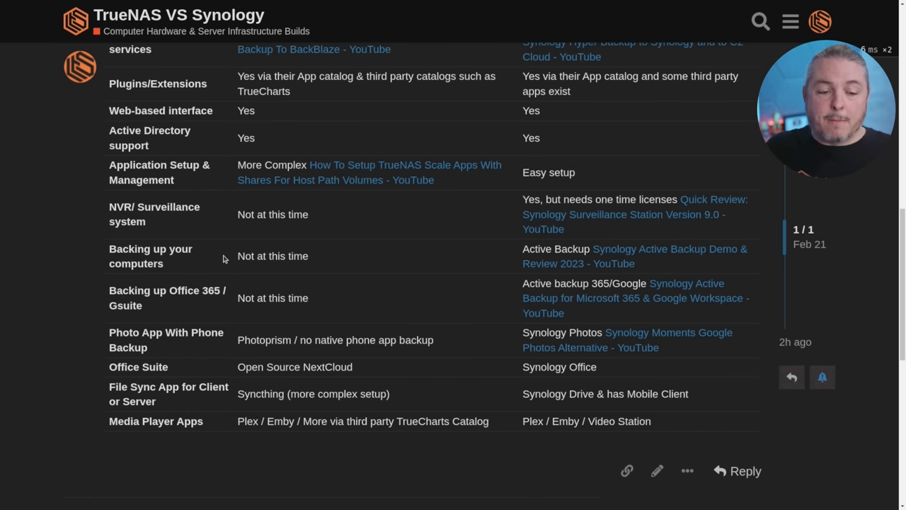
double_click(273, 256)
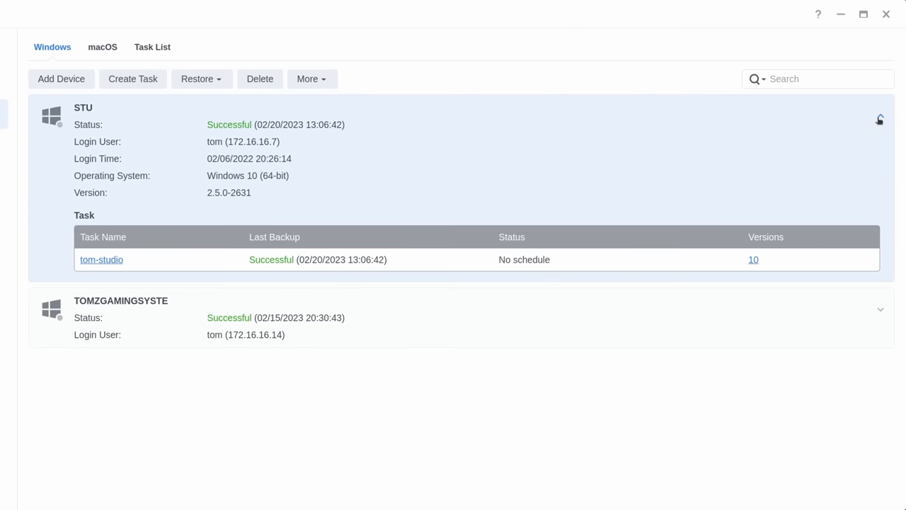
Expand both Windows computers to show their backup task tables and version counts
click(879, 321)
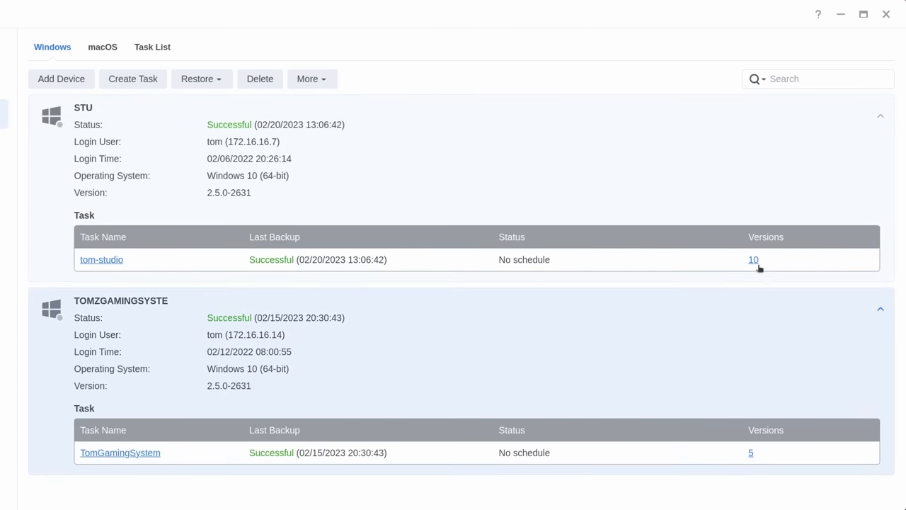
click(753, 260)
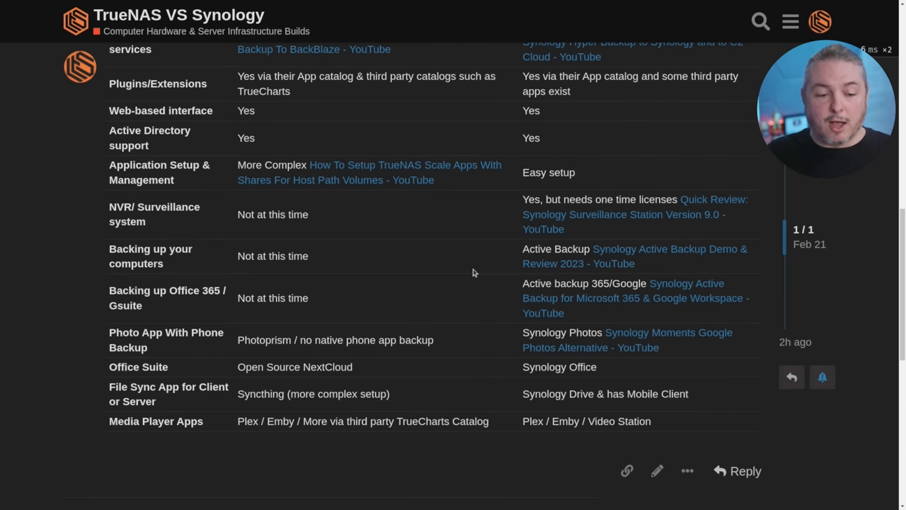
mouse_move(130, 301)
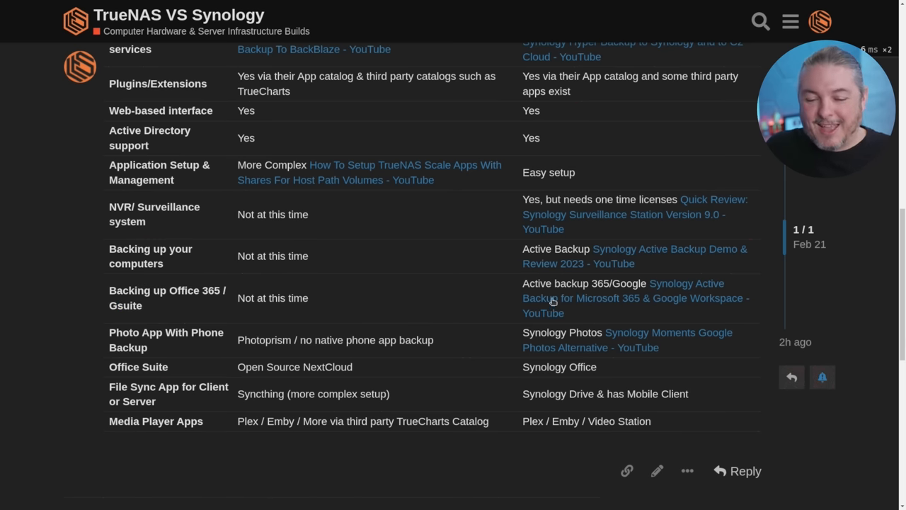
mouse_move(583, 286)
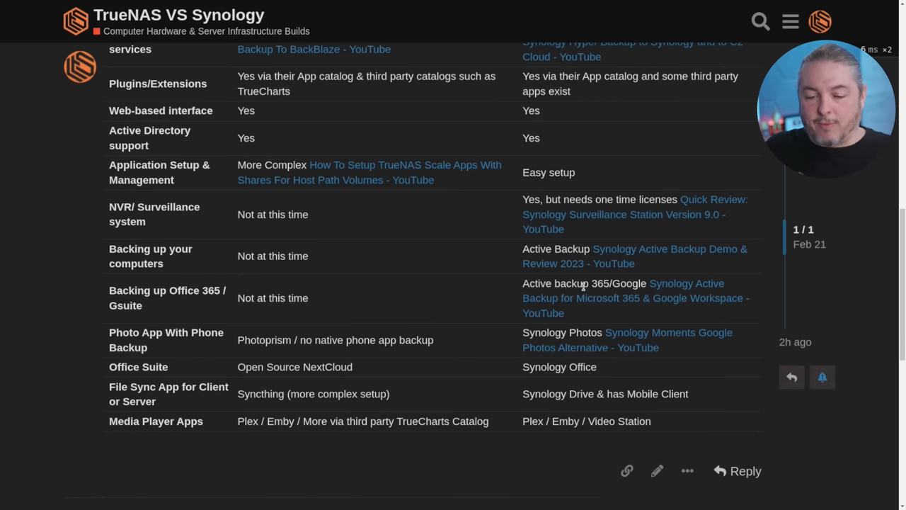
mouse_move(402, 328)
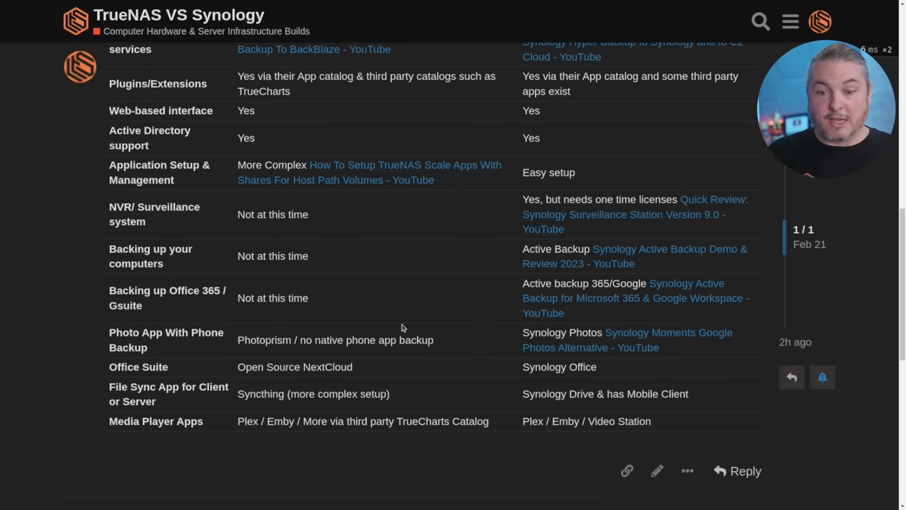
scroll(down, 3)
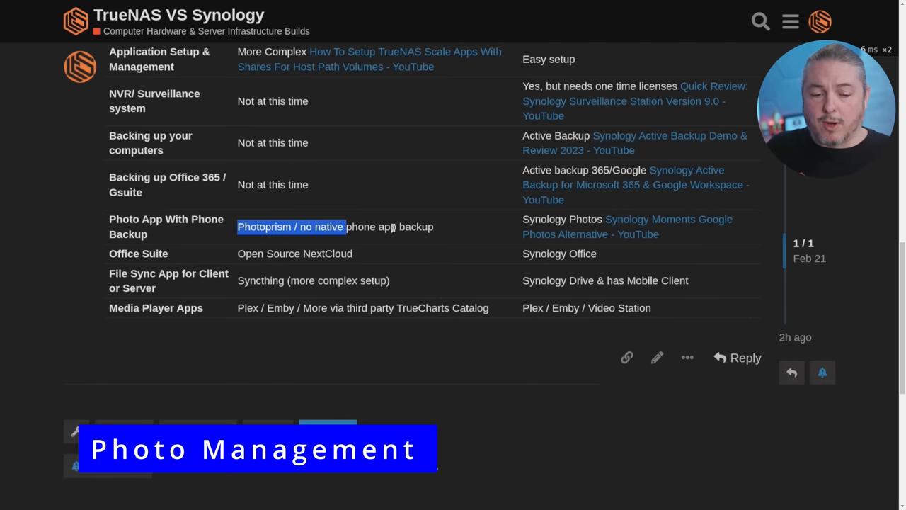
Browse PhotoPrism's homepage, then scroll the Synology Photos page down to sharing features
click(291, 227)
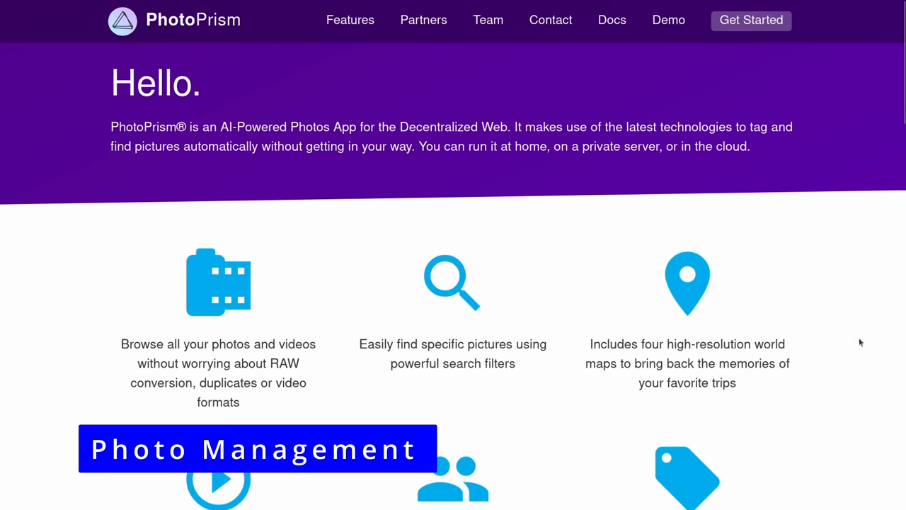
scroll(down, 3)
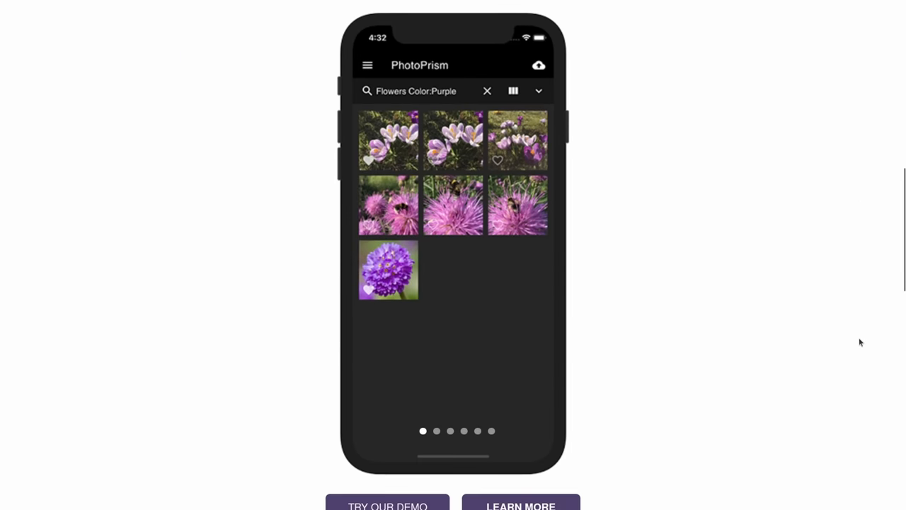
scroll(down, 3)
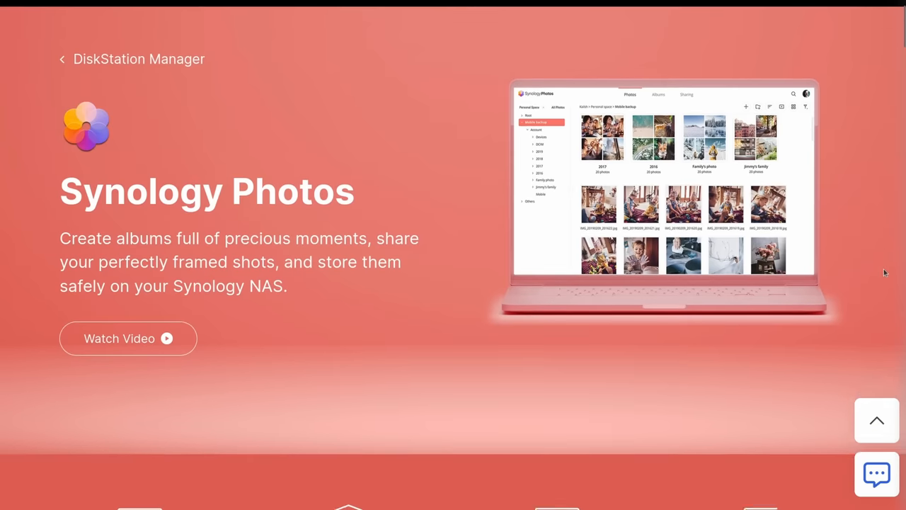
scroll(down, 3)
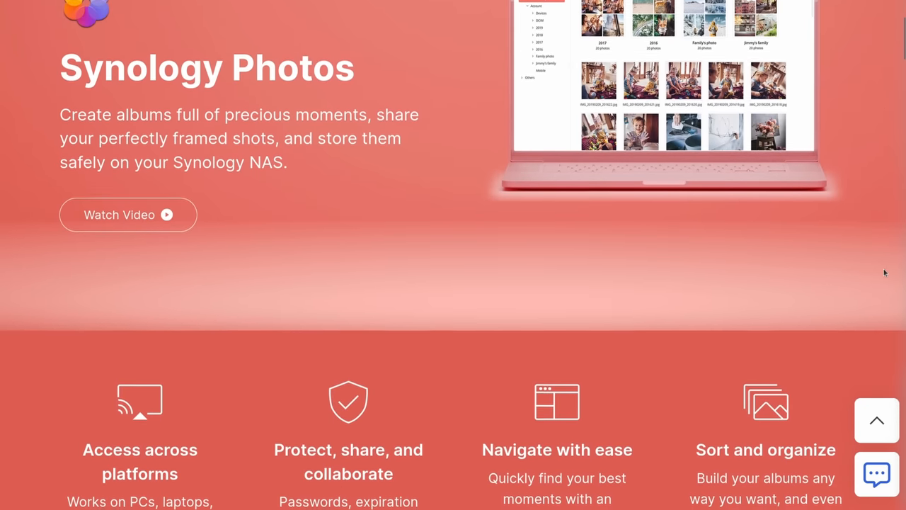
scroll(down, 3)
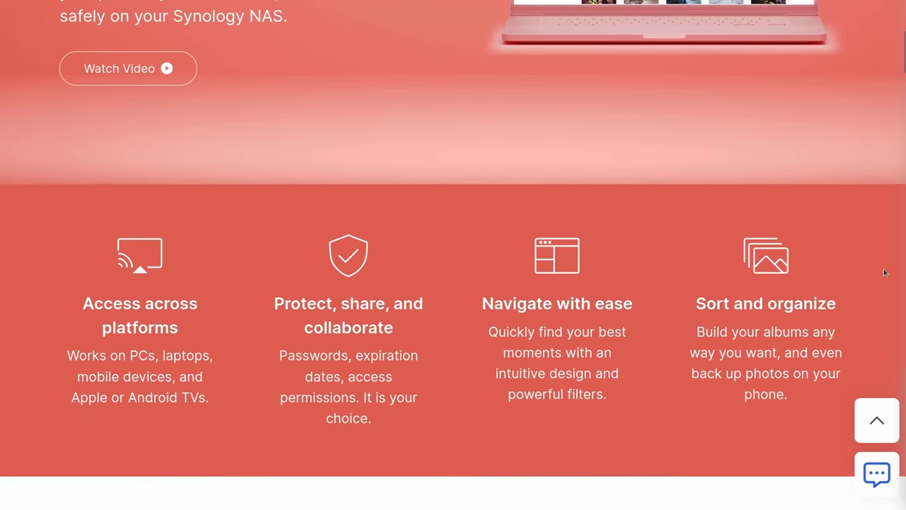
scroll(down, 3)
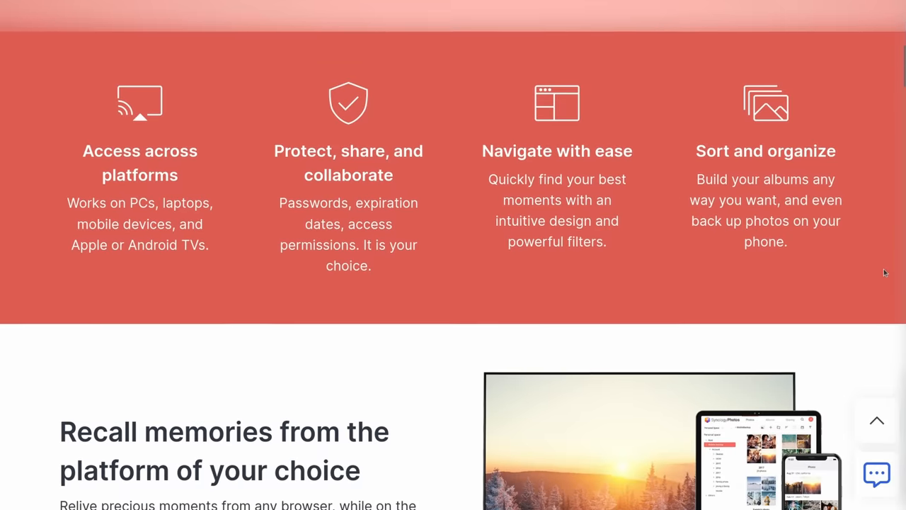
scroll(down, 3)
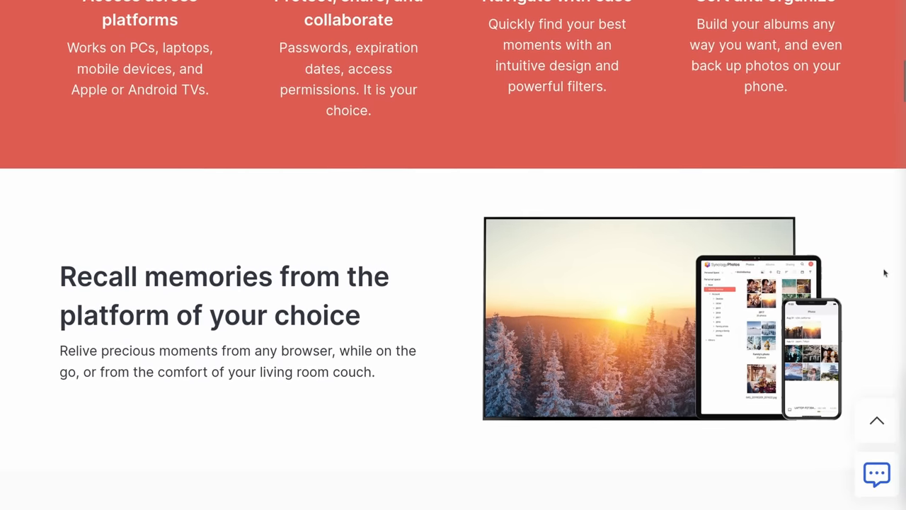
scroll(down, 3)
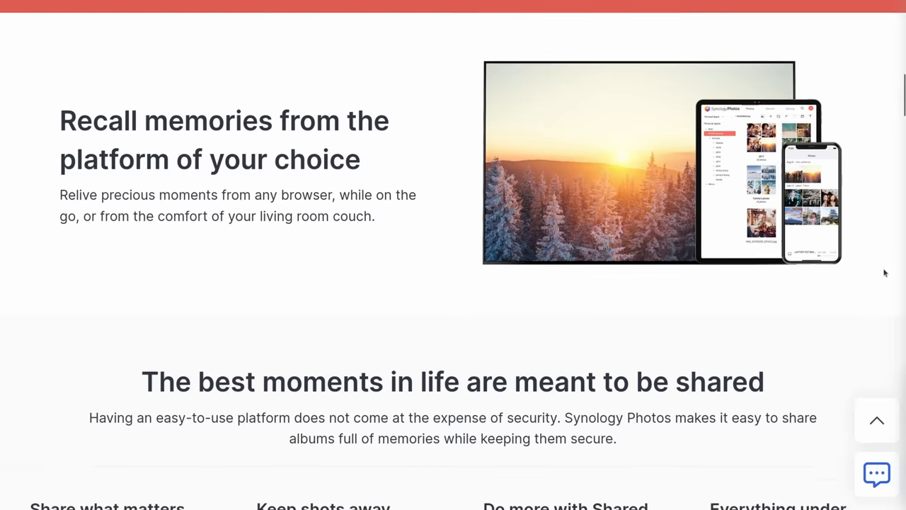
scroll(down, 3)
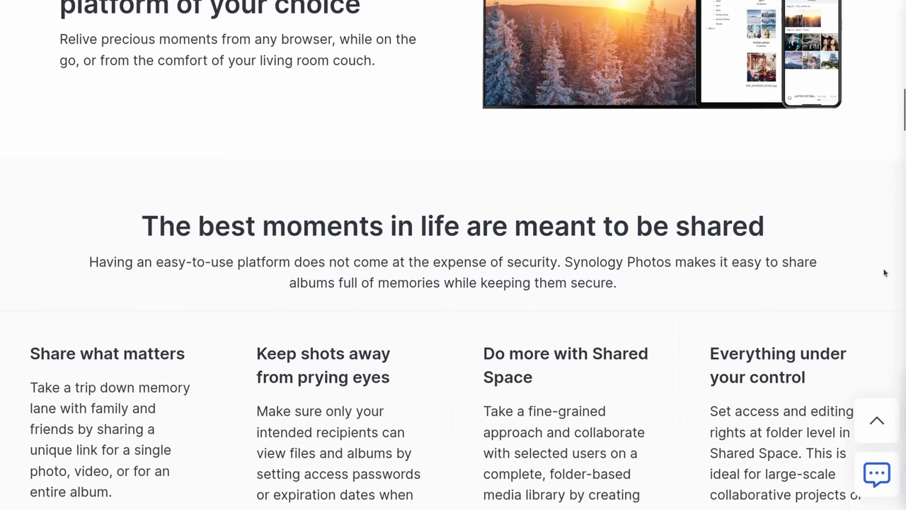
scroll(down, 3)
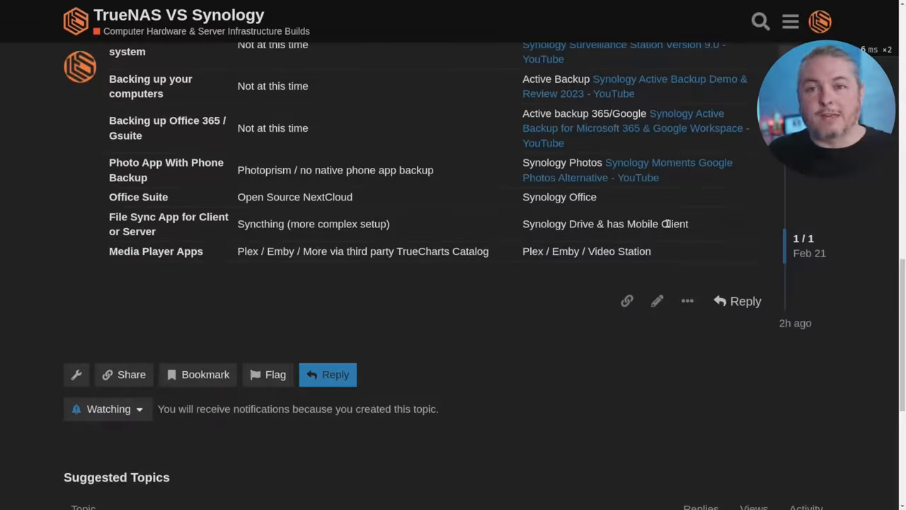
mouse_move(355, 169)
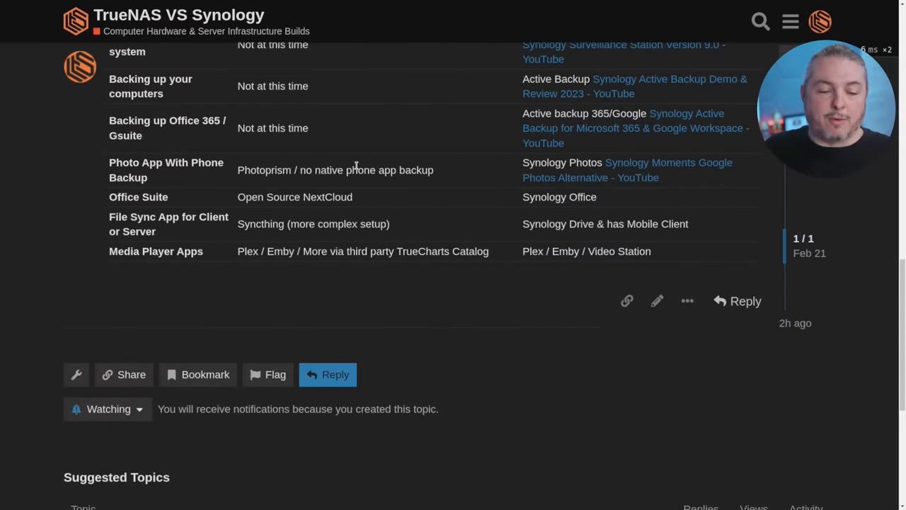
double_click(263, 169)
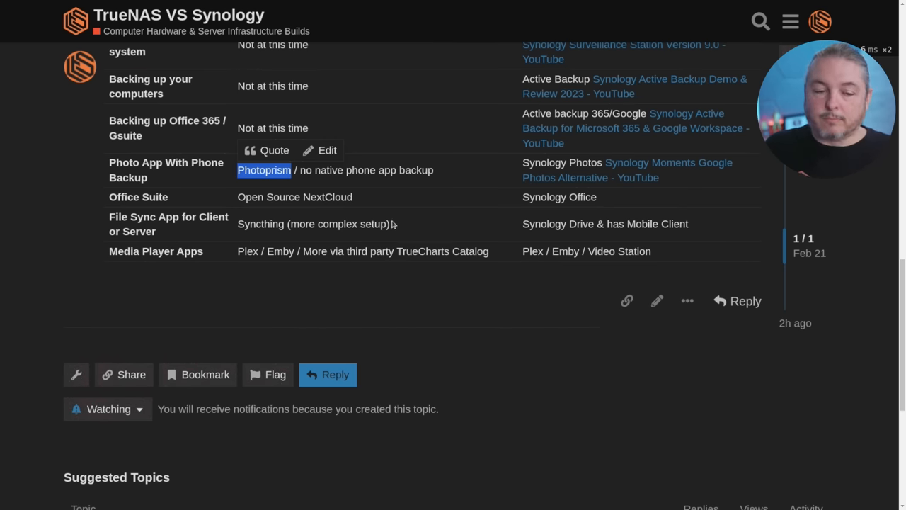
double_click(294, 197)
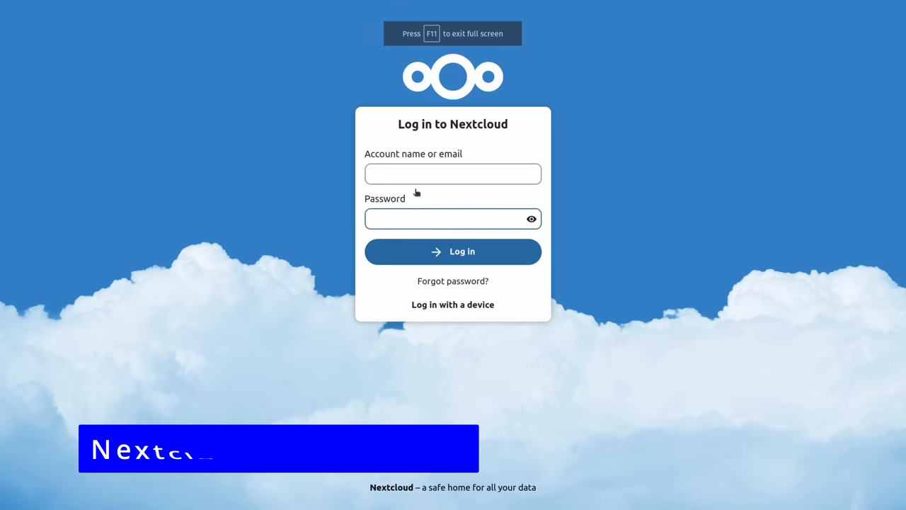
Log in to Nextcloud as admin and dismiss the password-saving prompt
text(admin)
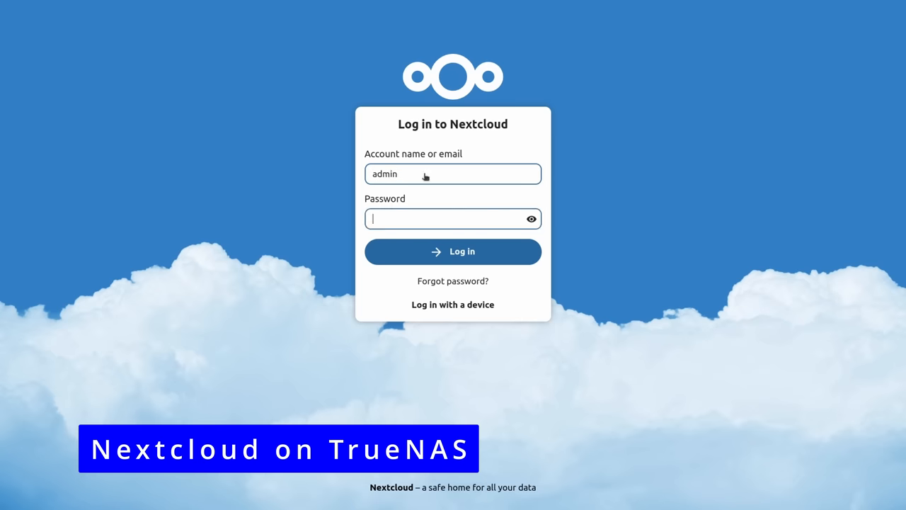
click(453, 252)
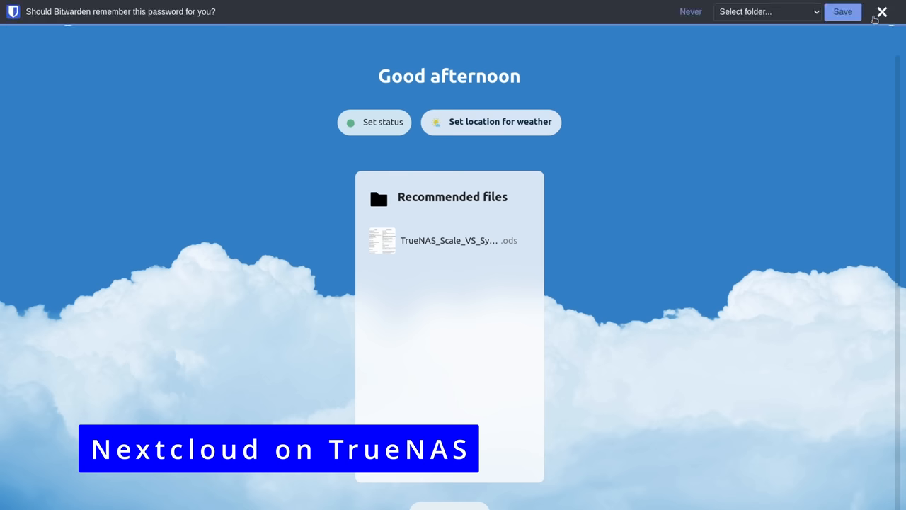
click(882, 11)
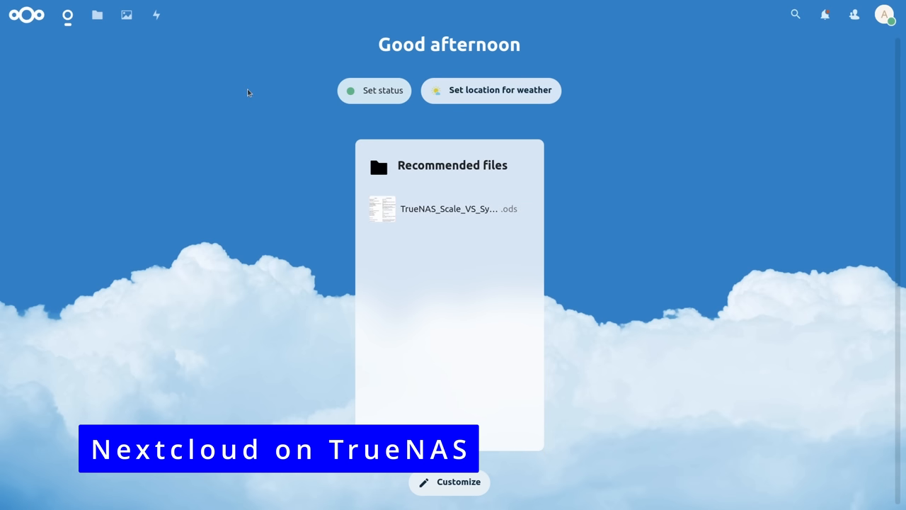
Show the Favorites view in Nextcloud's Files app
click(97, 14)
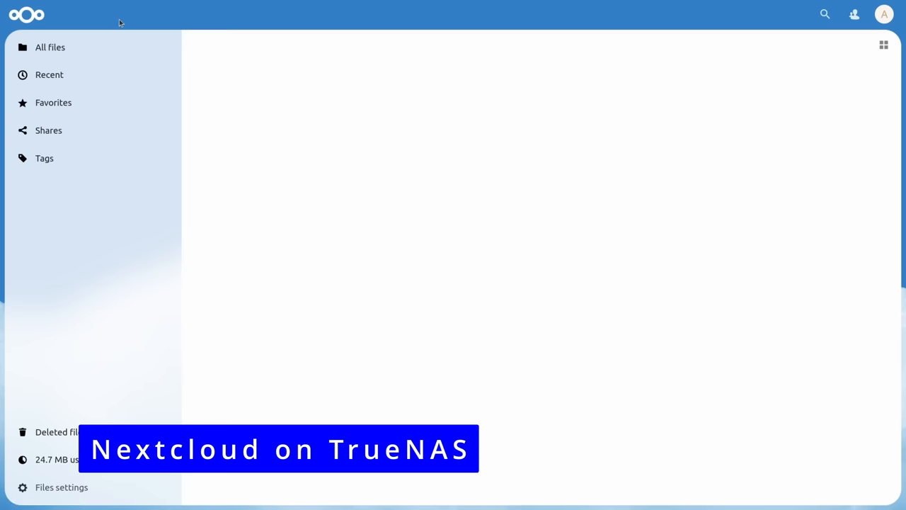
click(53, 102)
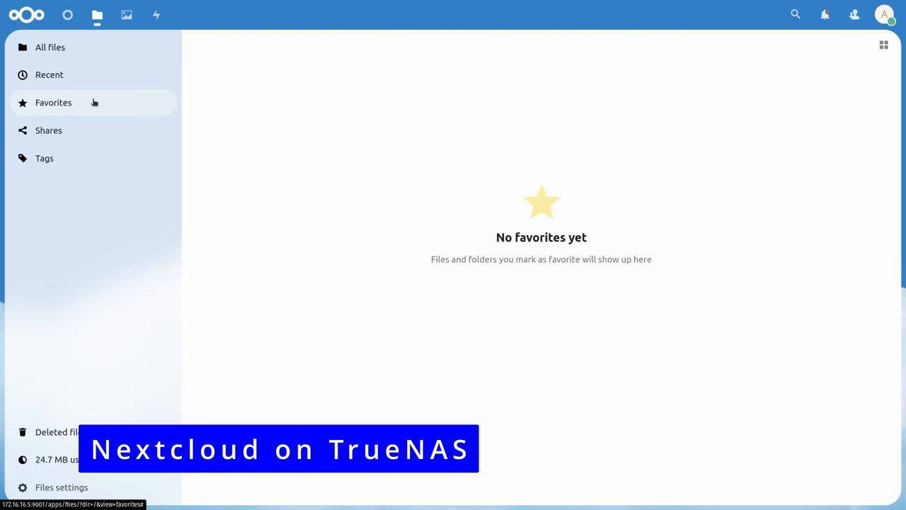
click(48, 130)
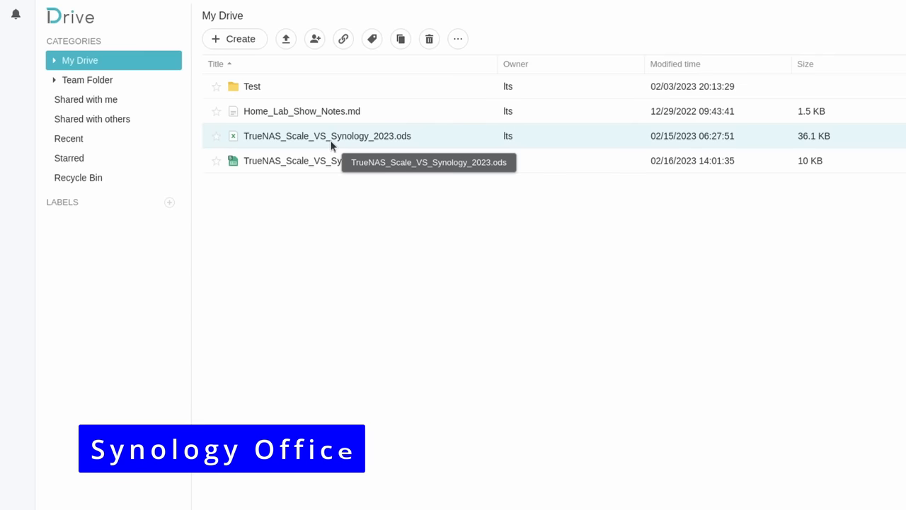
Open TrueNAS_Scale_VS_Synology_2023.ods from My Drive in Synology Office
double_click(327, 136)
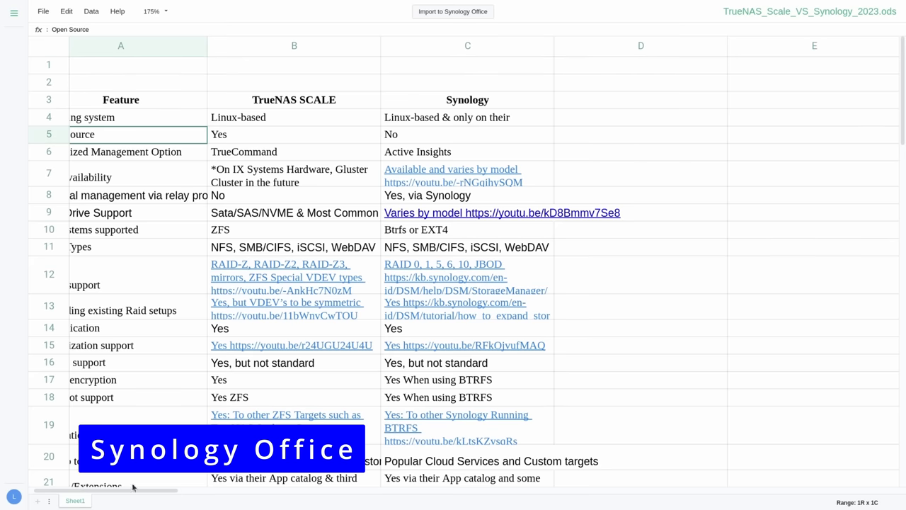
scroll(down, 3)
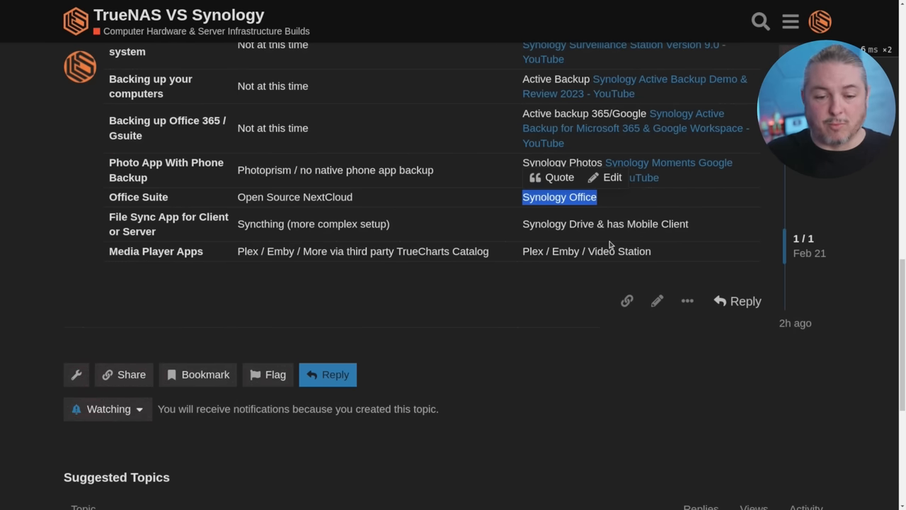
mouse_move(237, 199)
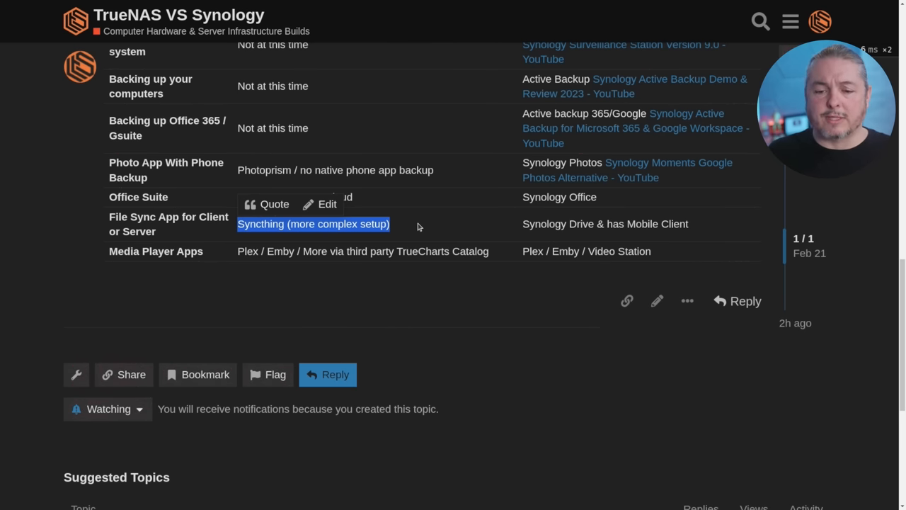
double_click(546, 224)
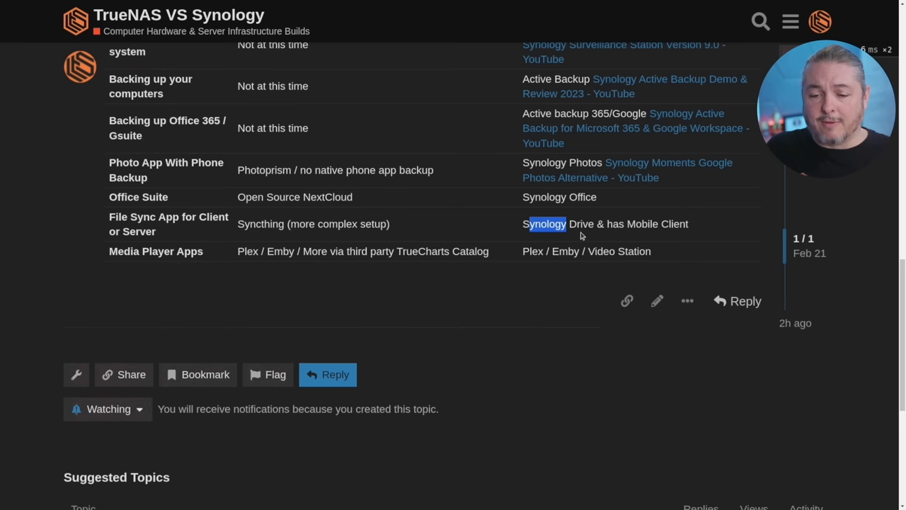
drag(522, 223, 688, 224)
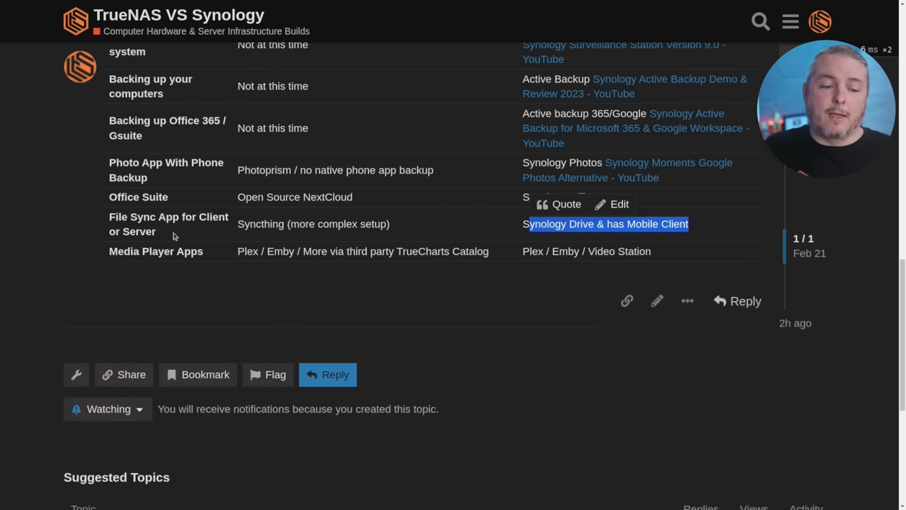
double_click(155, 252)
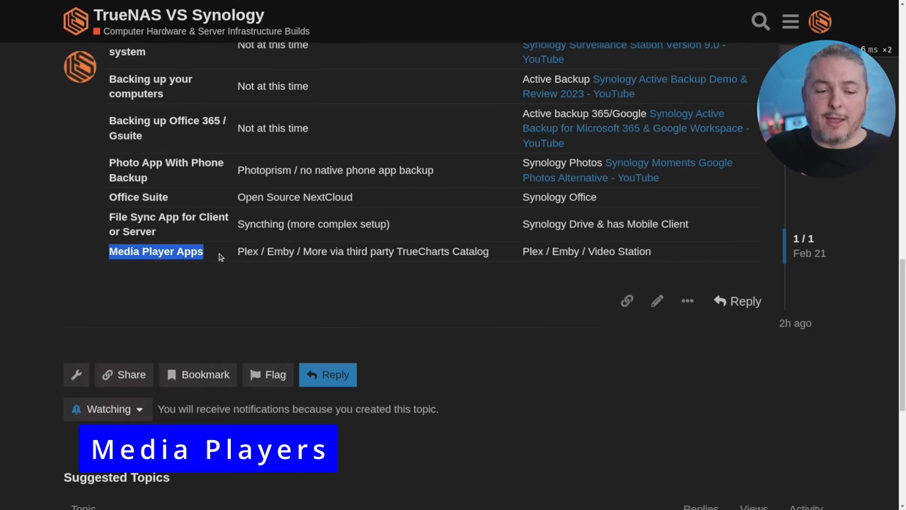